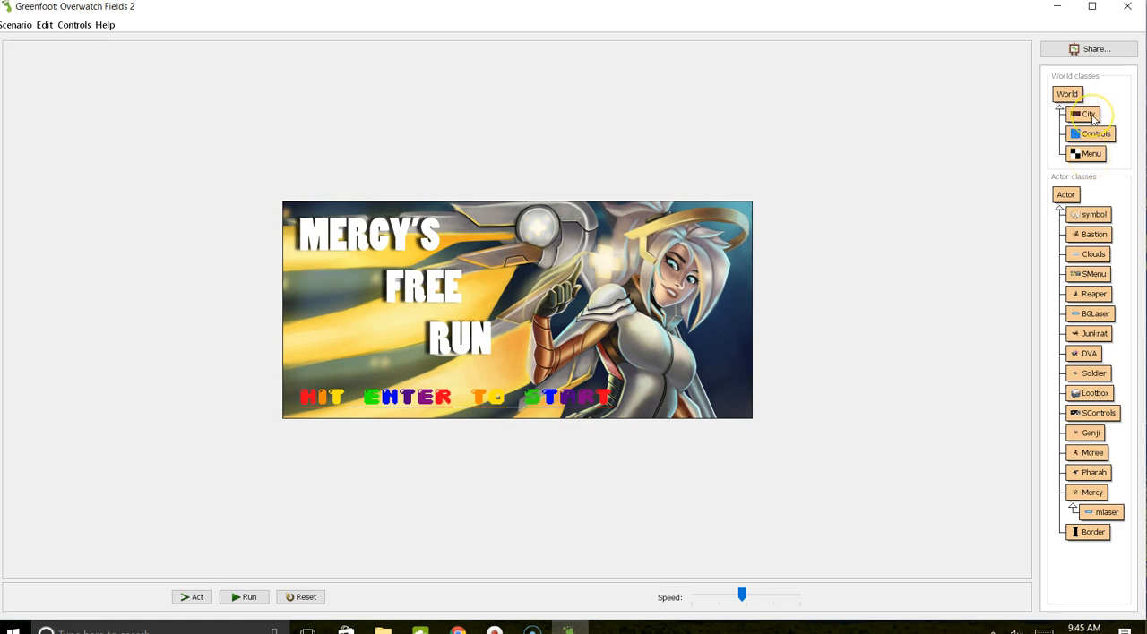
# Preview the City, Controls and Menu worlds from the World classes panel
pyautogui.rightClick(1090, 114)
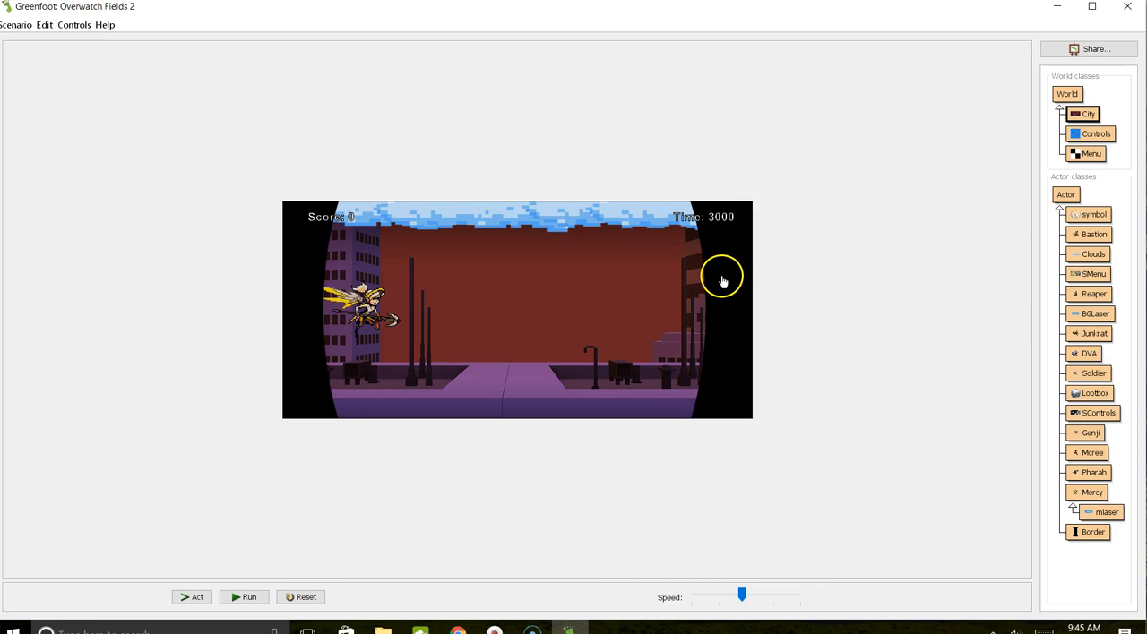
pyautogui.rightClick(1096, 133)
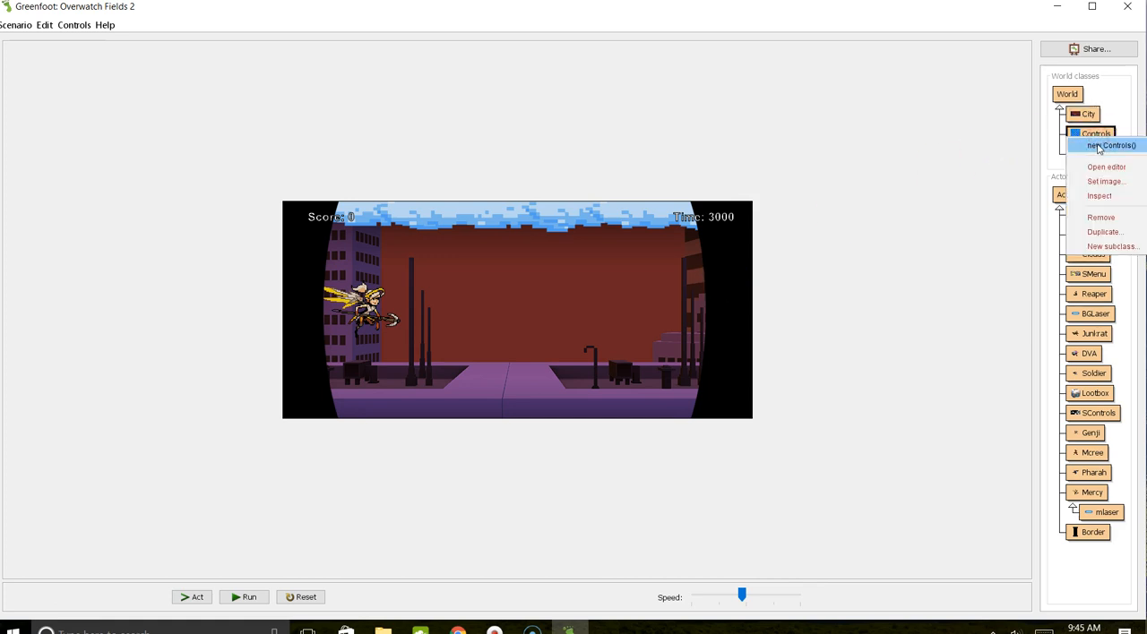
pyautogui.click(1111, 145)
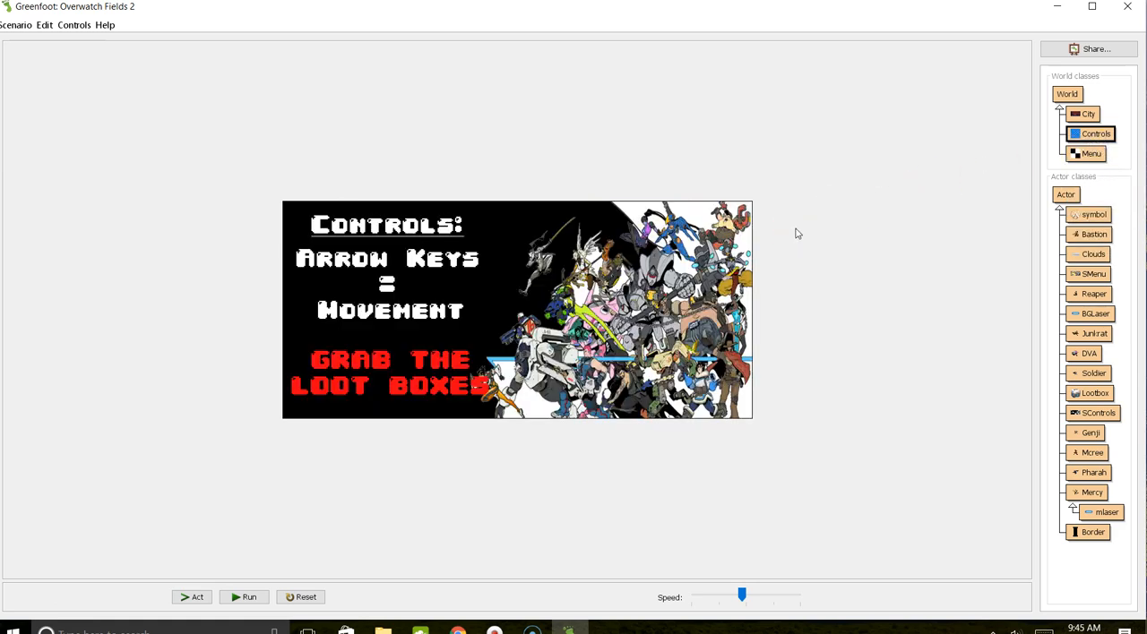
pyautogui.click(1091, 153)
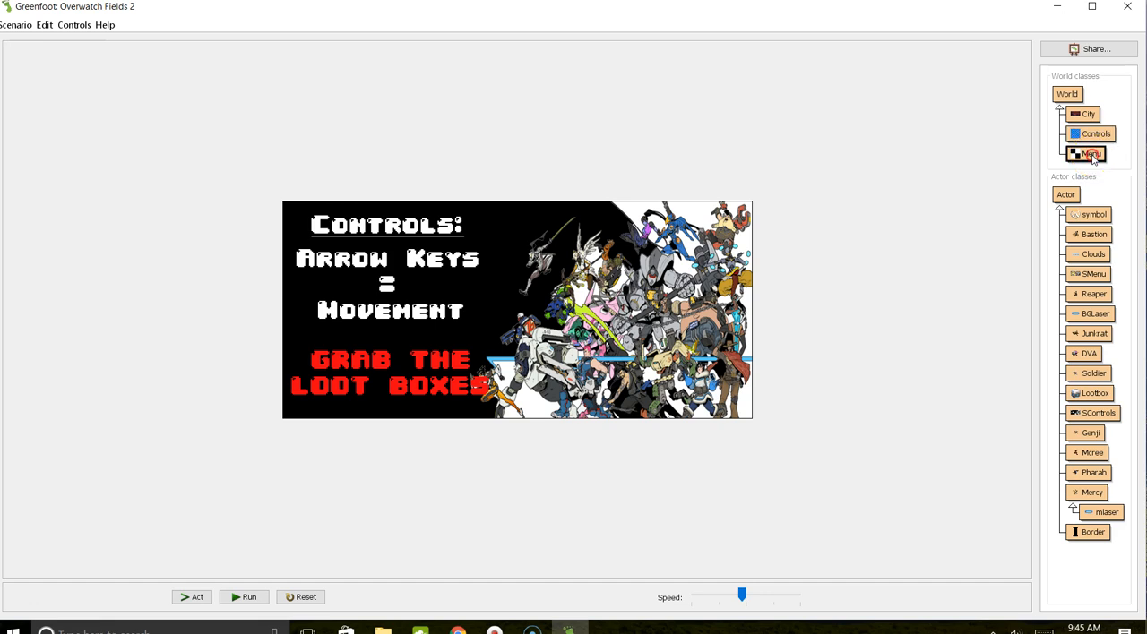
pyautogui.rightClick(1091, 154)
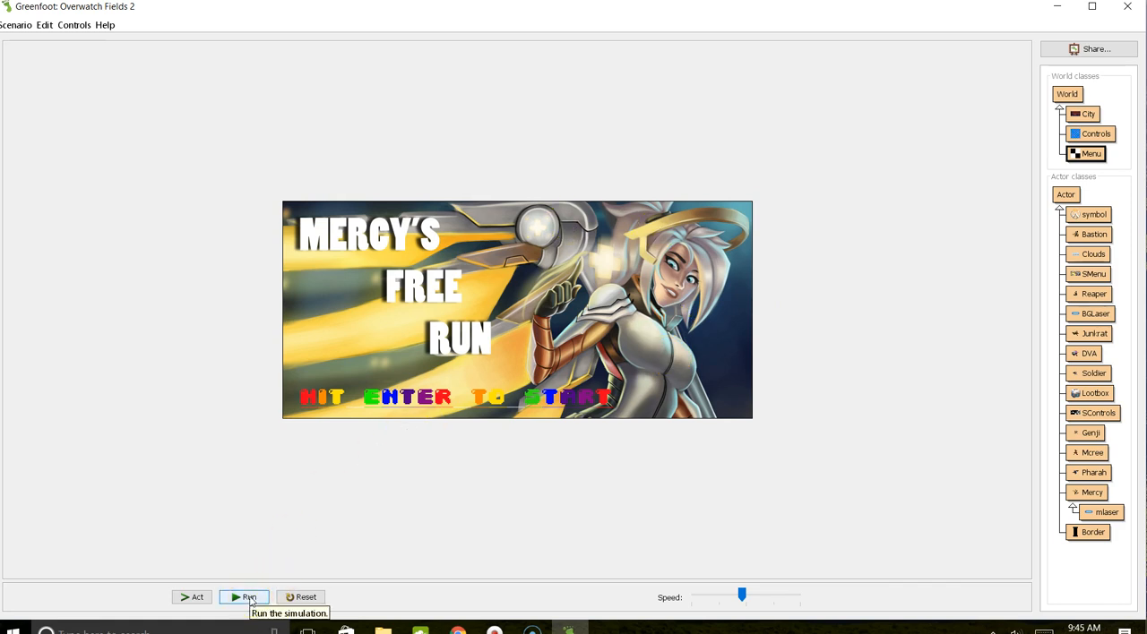
# Run the game from the title screen, reset it, and play again until 'Time is up - you win!'
pyautogui.click(244, 597)
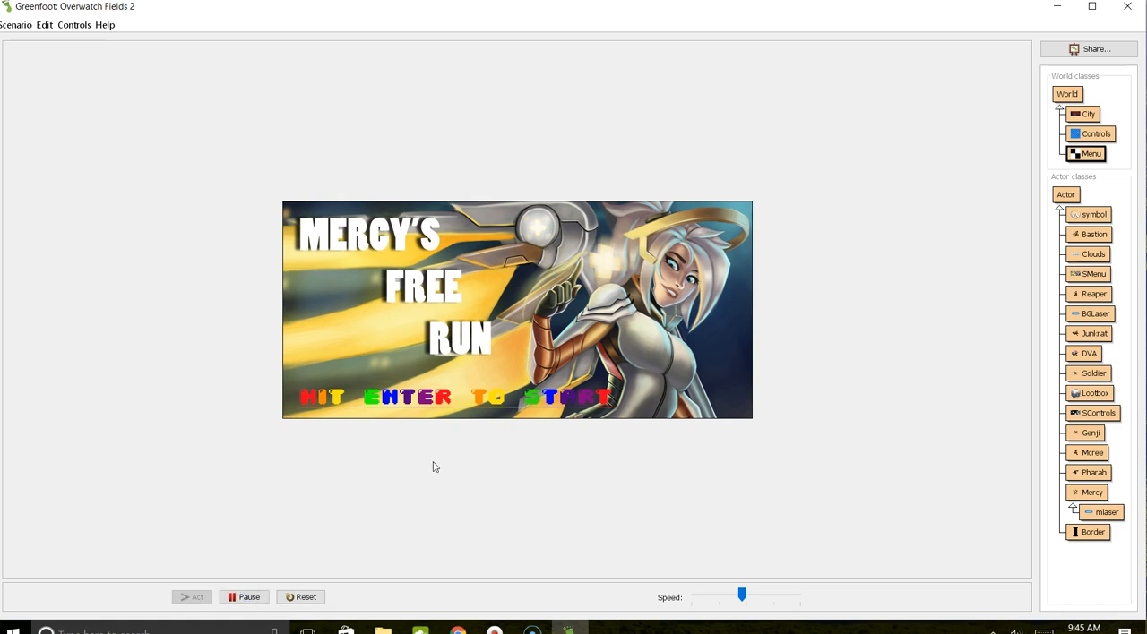
pyautogui.press('enter')
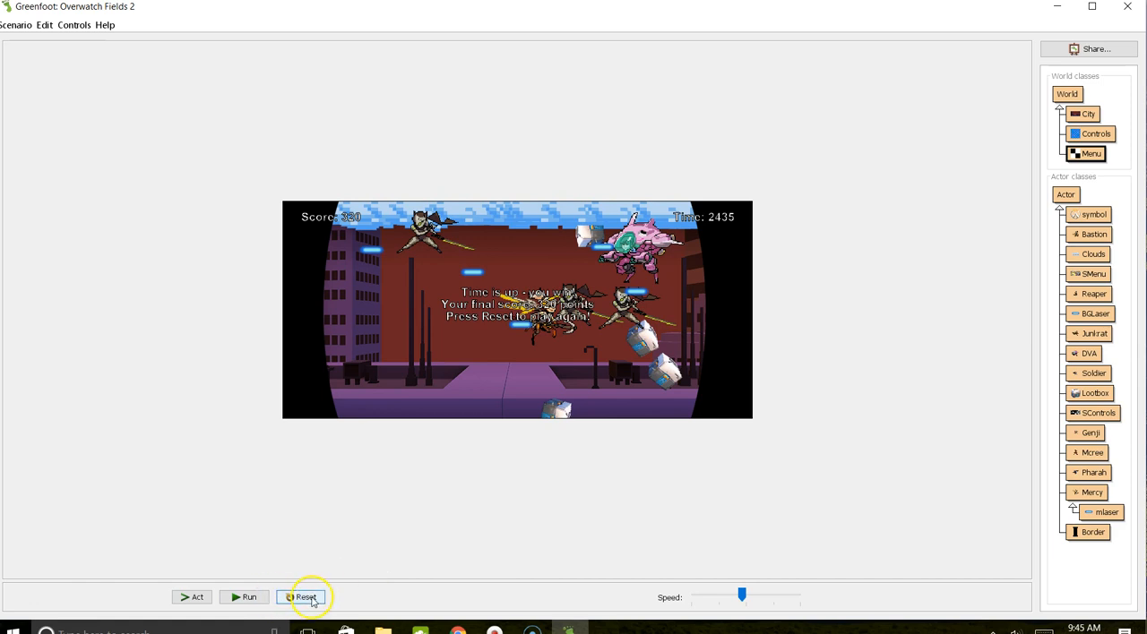
pyautogui.click(305, 597)
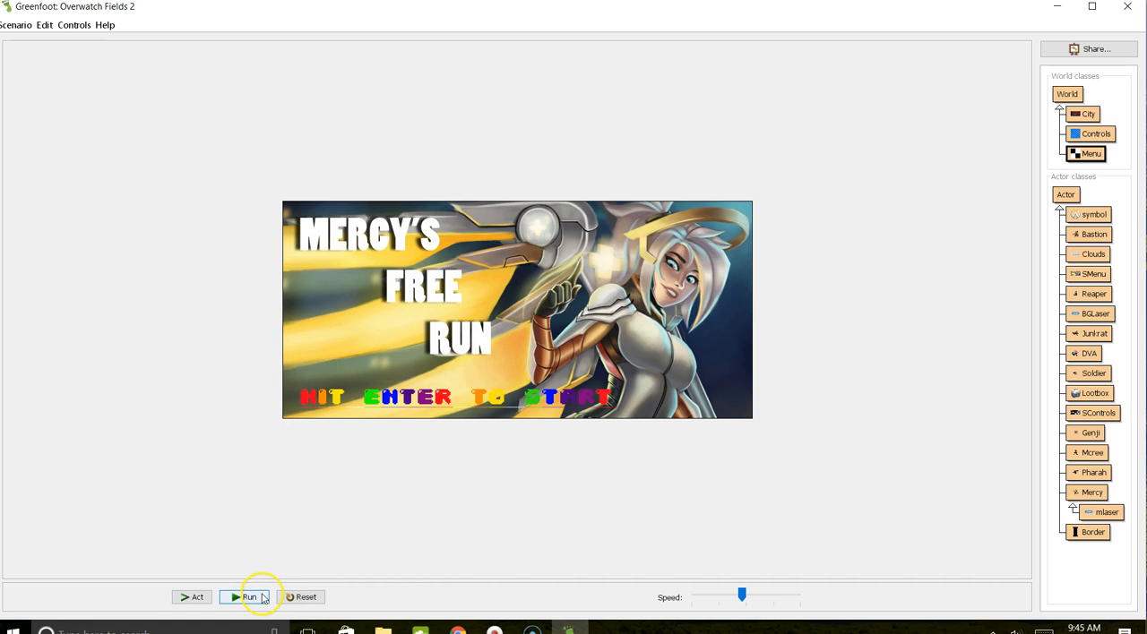
pyautogui.click(245, 597)
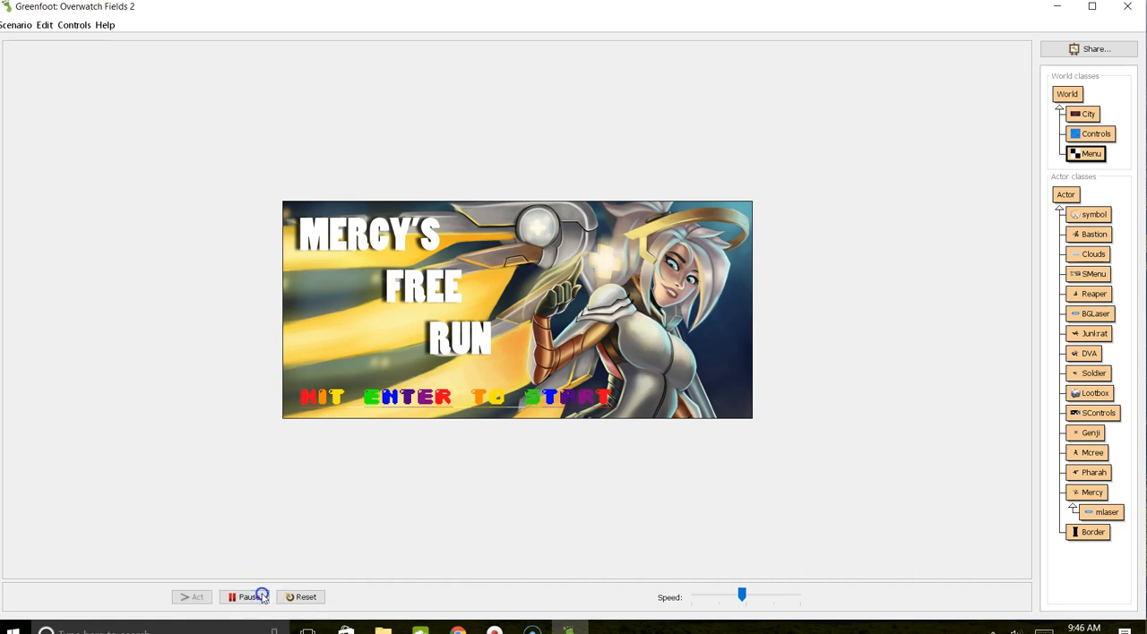
pyautogui.press('enter')
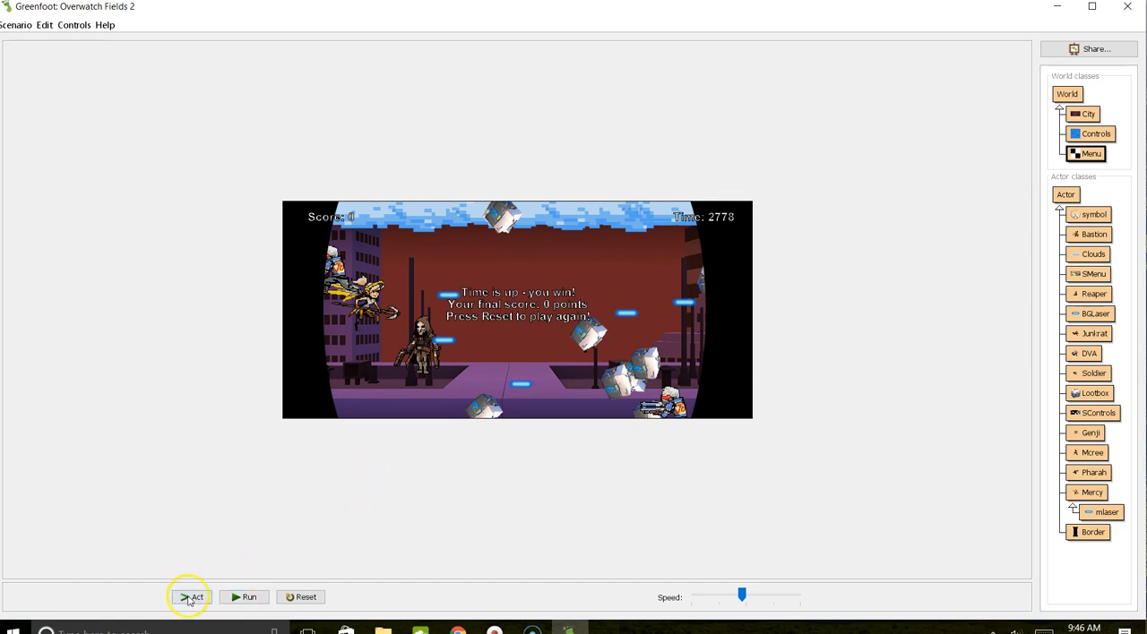
pyautogui.moveTo(72, 616)
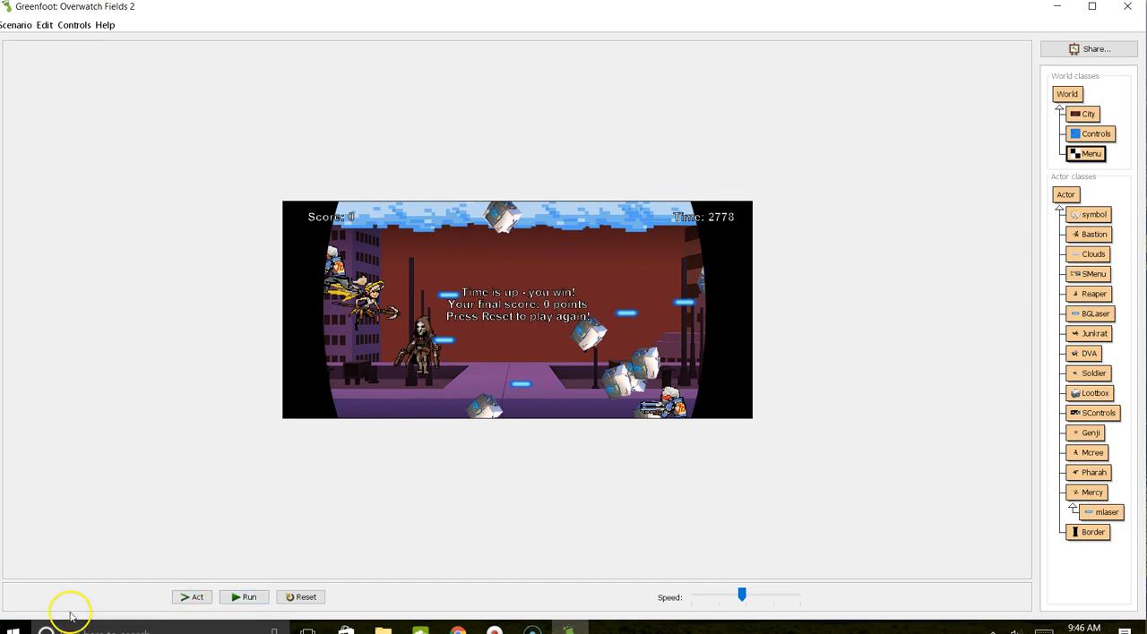
pyautogui.moveTo(38, 613)
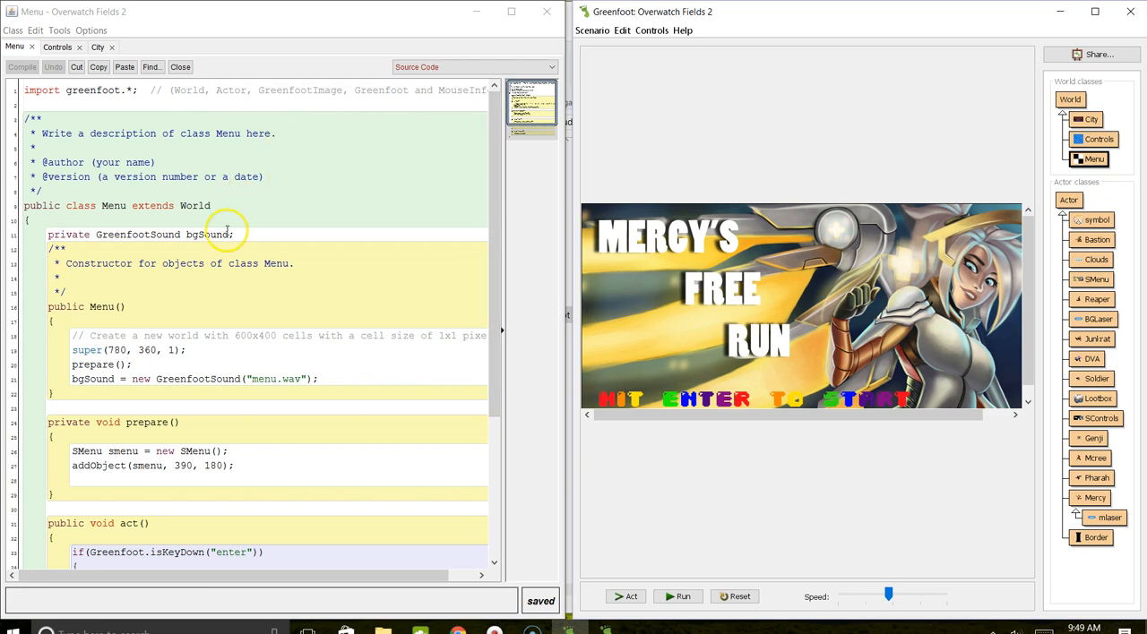
pyautogui.moveTo(254, 239)
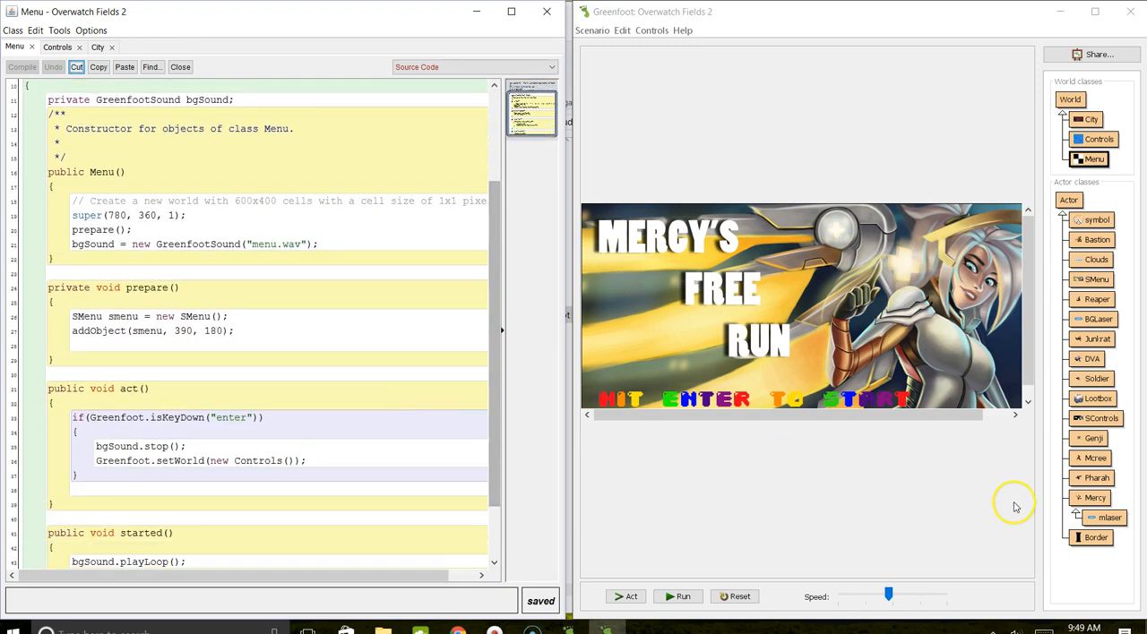
pyautogui.moveTo(1102, 417)
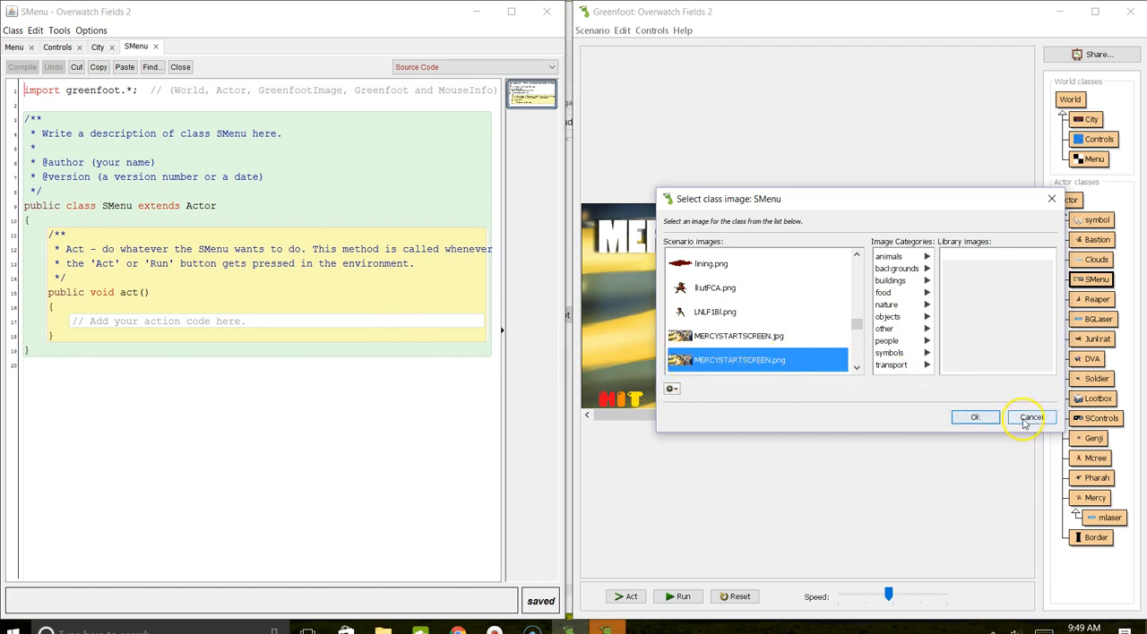
# Cancel the SMenu image chooser and close the code editor
pyautogui.click(1029, 417)
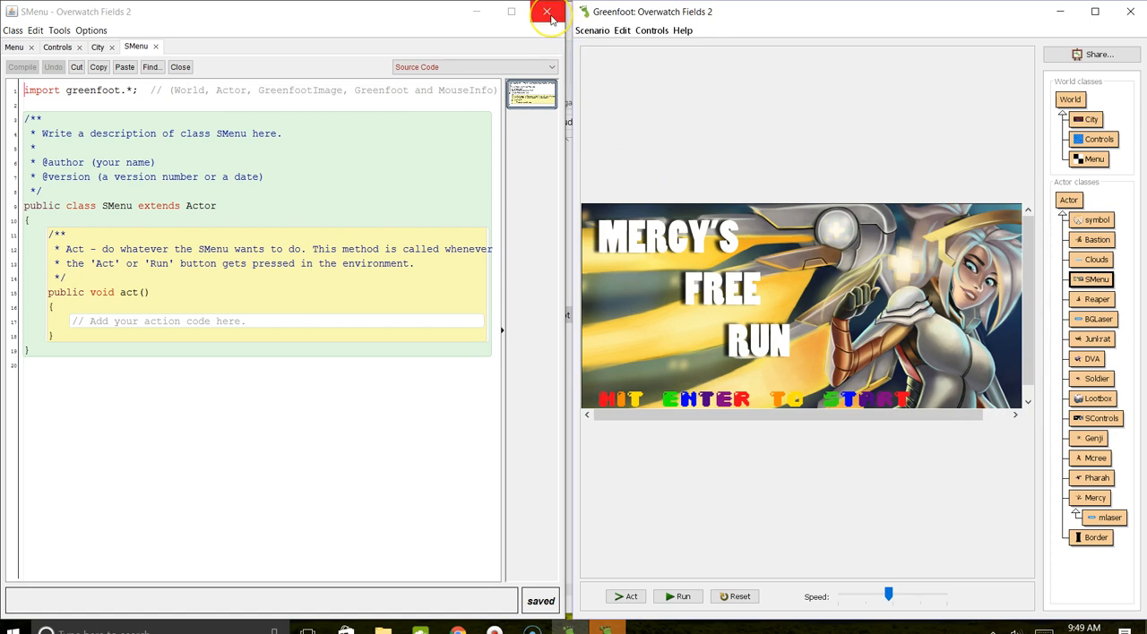
pyautogui.moveTo(548, 11)
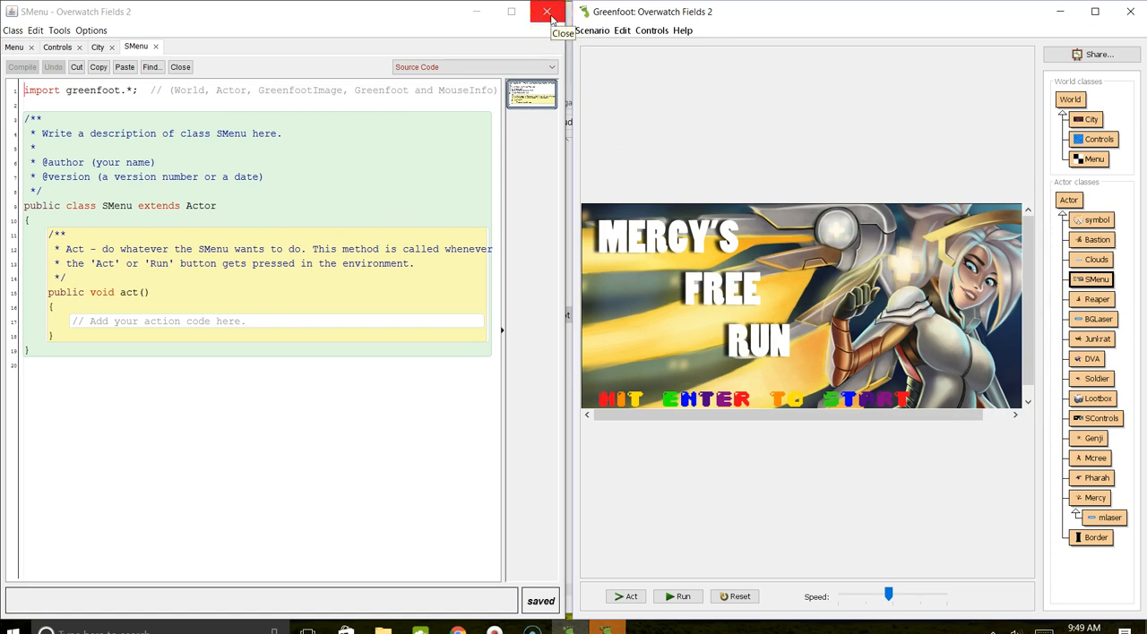
pyautogui.click(547, 12)
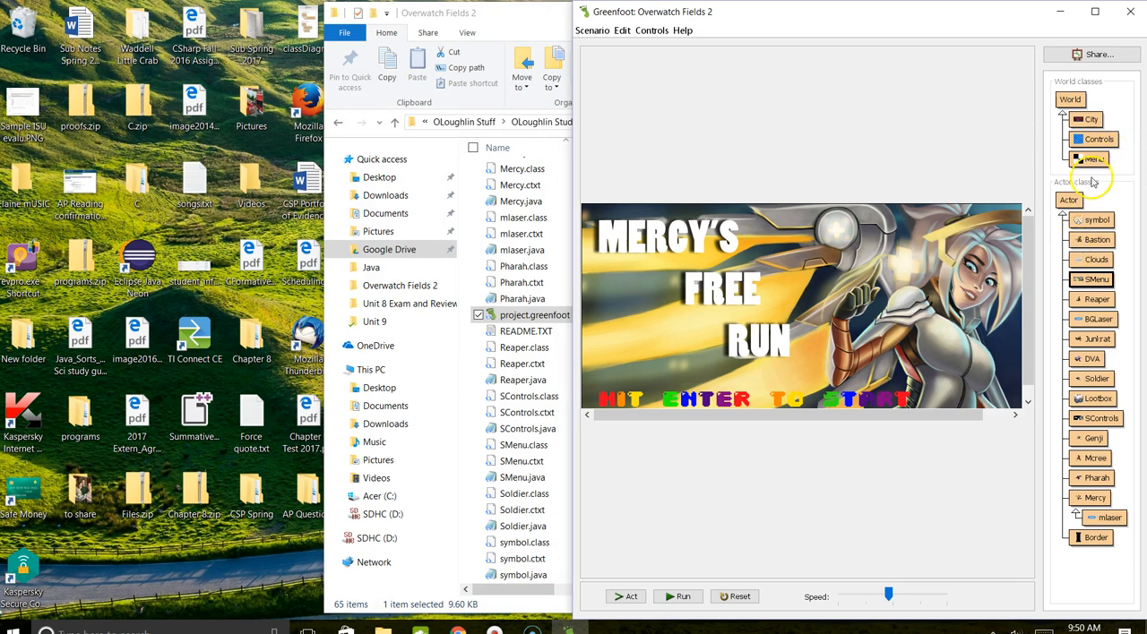
# Reopen the Menu class source showing its act method switching to Controls
pyautogui.doubleClick(1094, 158)
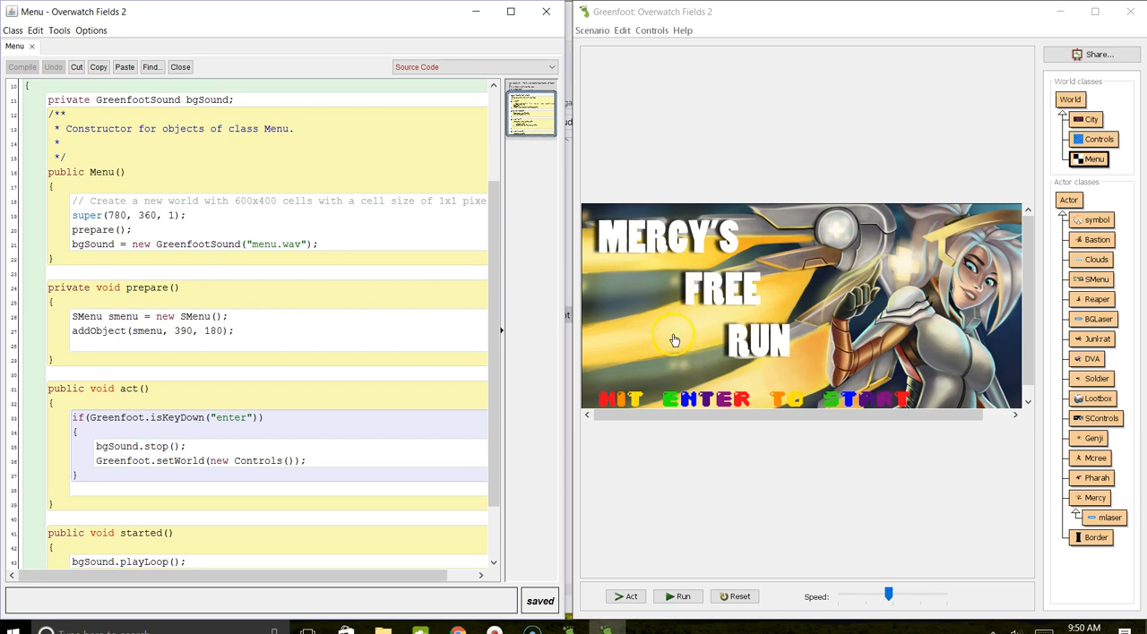
pyautogui.moveTo(680, 349)
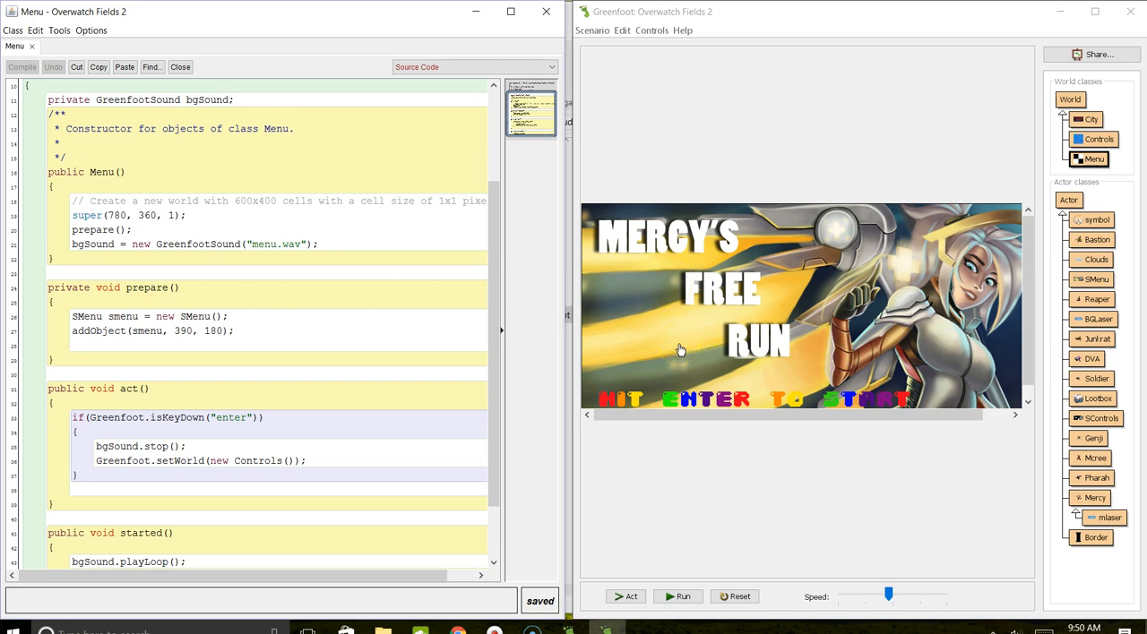
pyautogui.moveTo(634, 317)
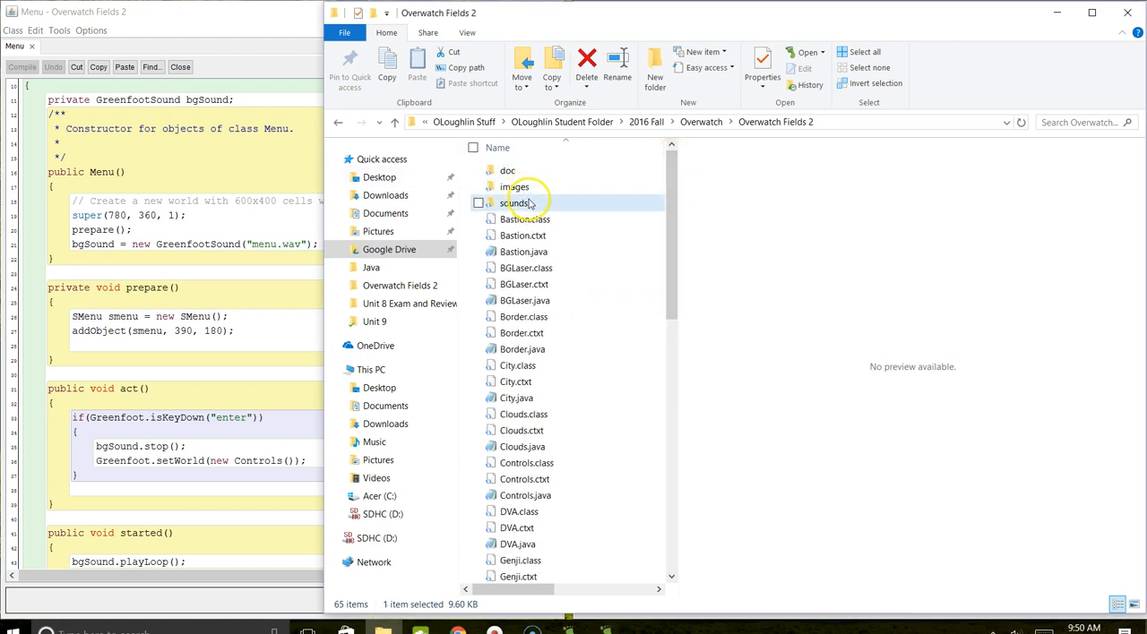
# Browse the project's sounds and images folders and preview MERCYSTARTSCREEN.png
pyautogui.doubleClick(516, 202)
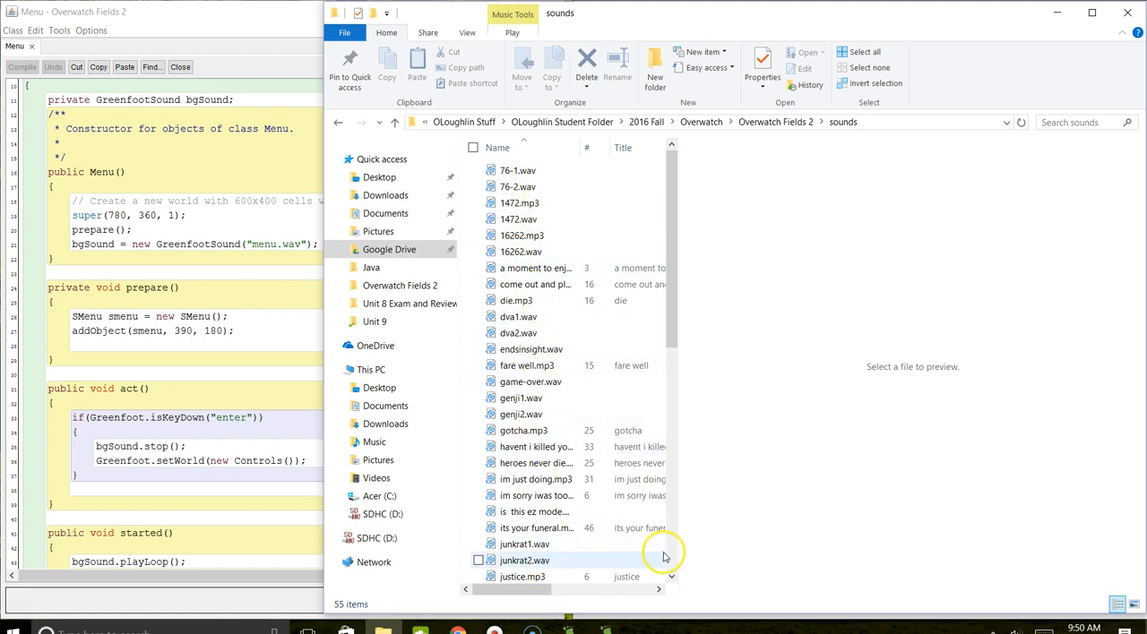
pyautogui.scroll(-3)
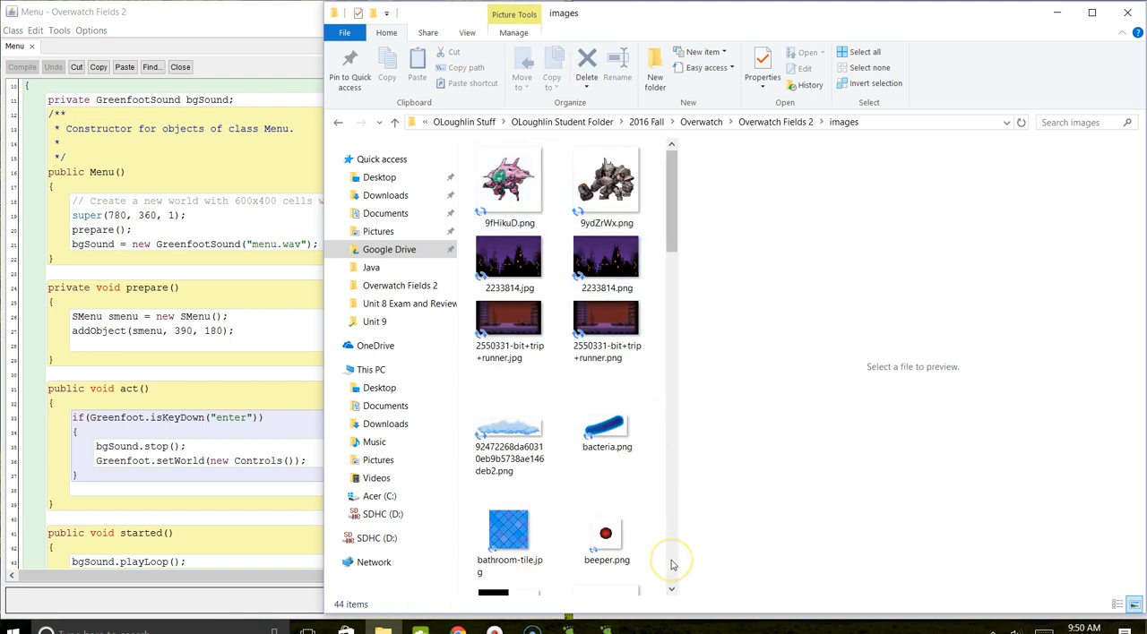
pyautogui.scroll(-3)
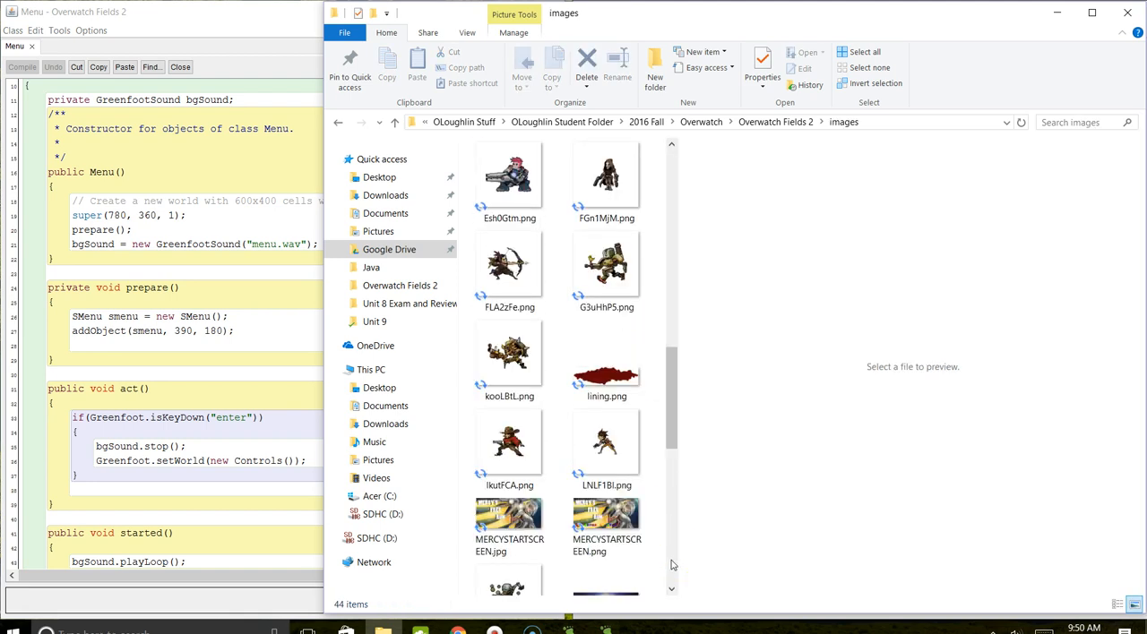
pyautogui.click(606, 524)
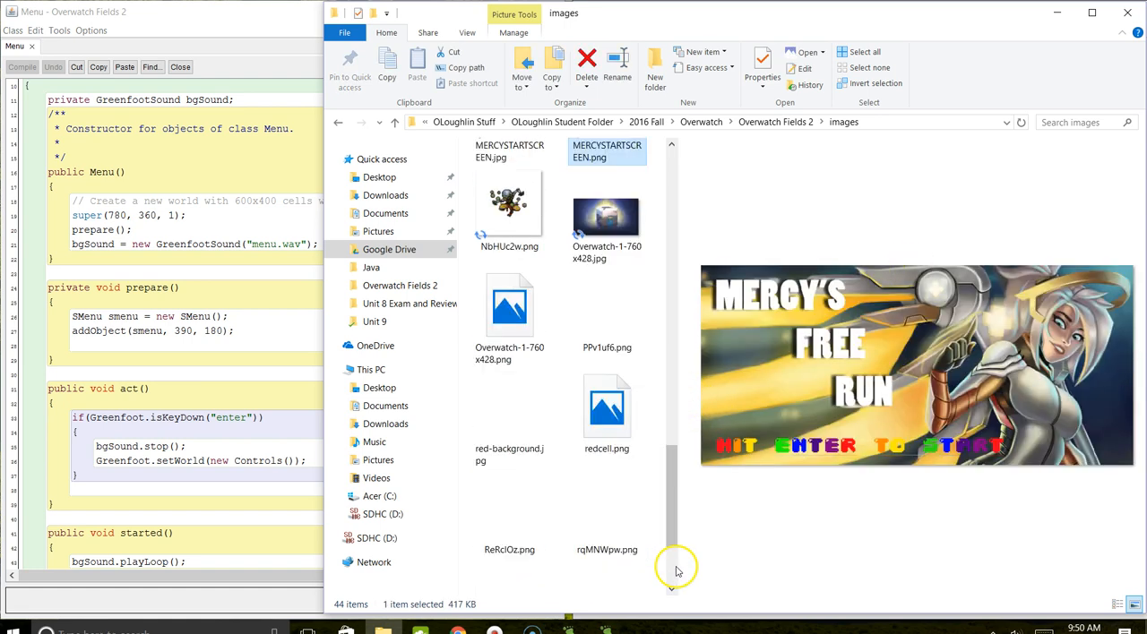
pyautogui.scroll(-3)
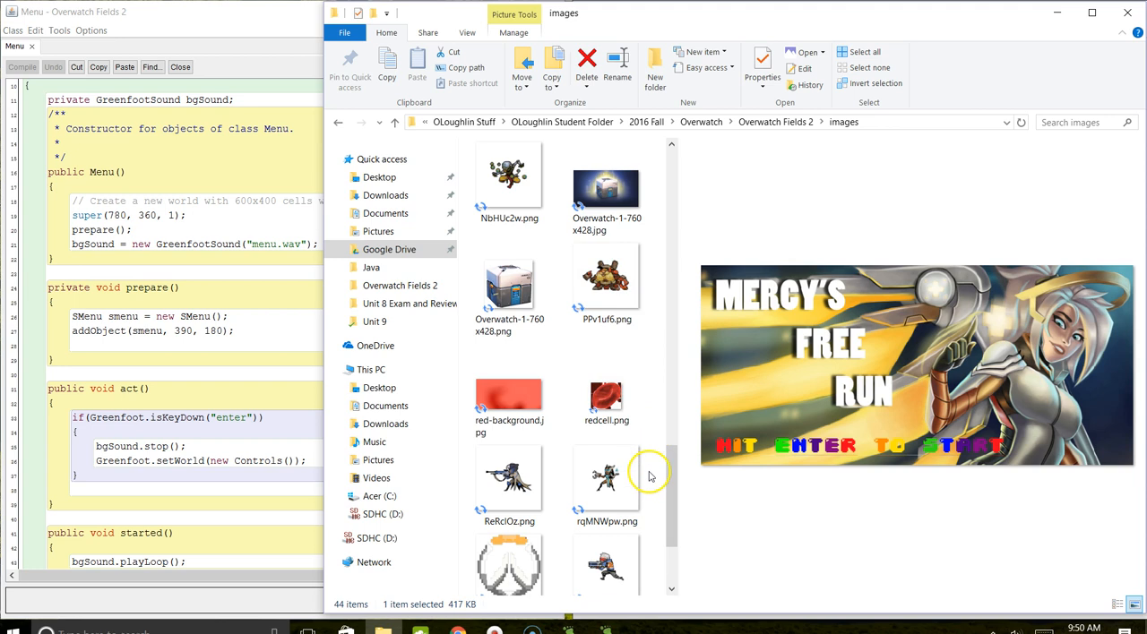
pyautogui.moveTo(826, 454)
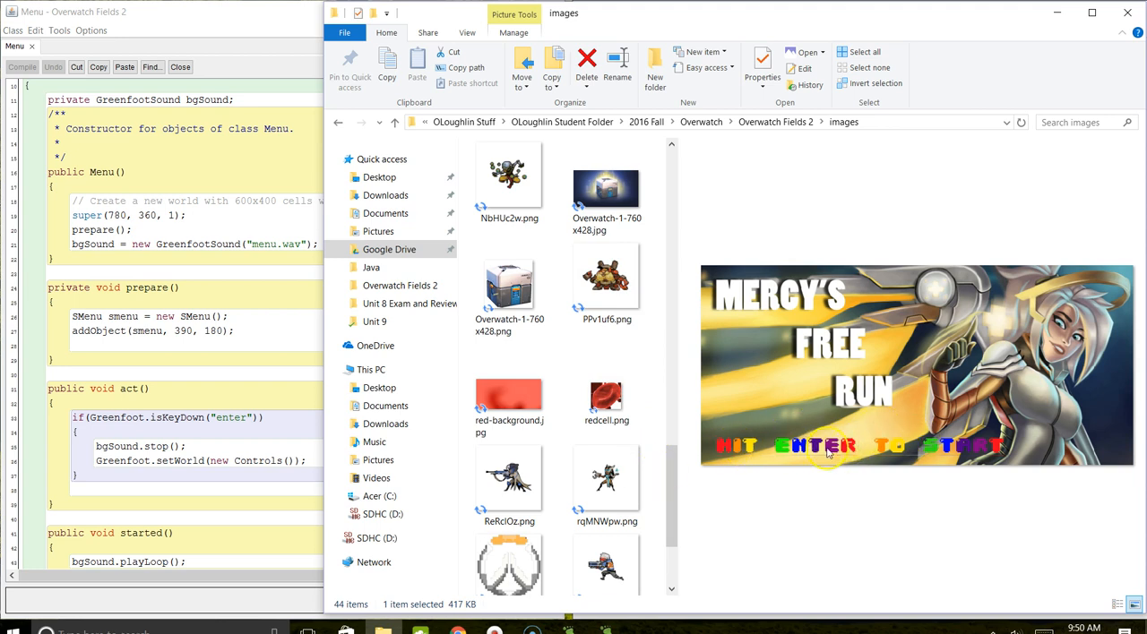
pyautogui.moveTo(898, 253)
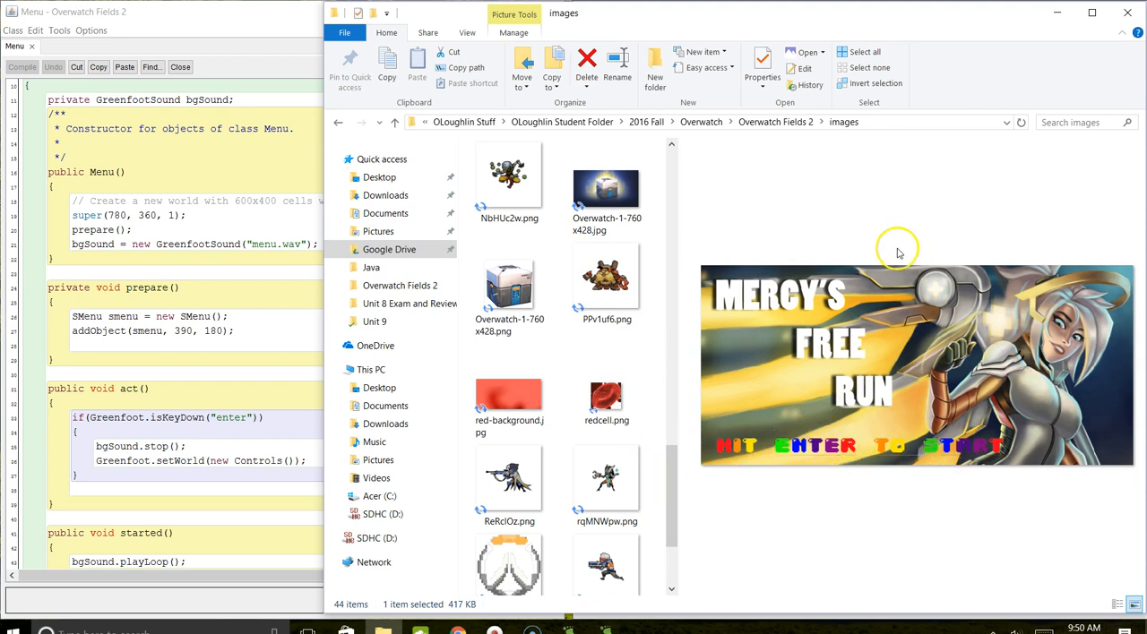
pyautogui.moveTo(565, 98)
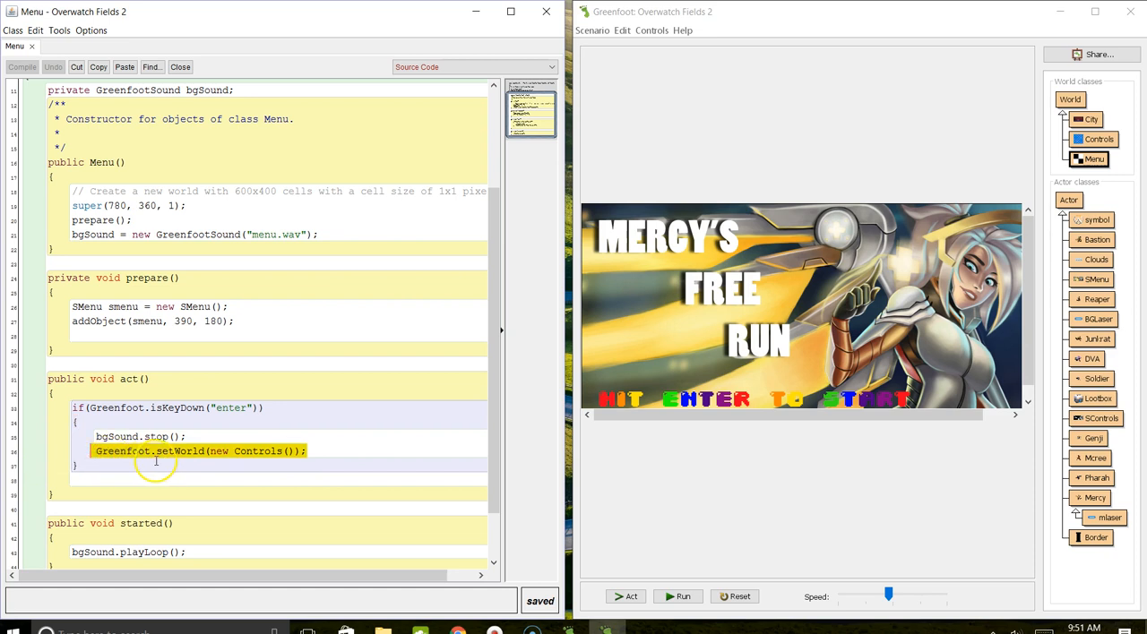
pyautogui.moveTo(242, 457)
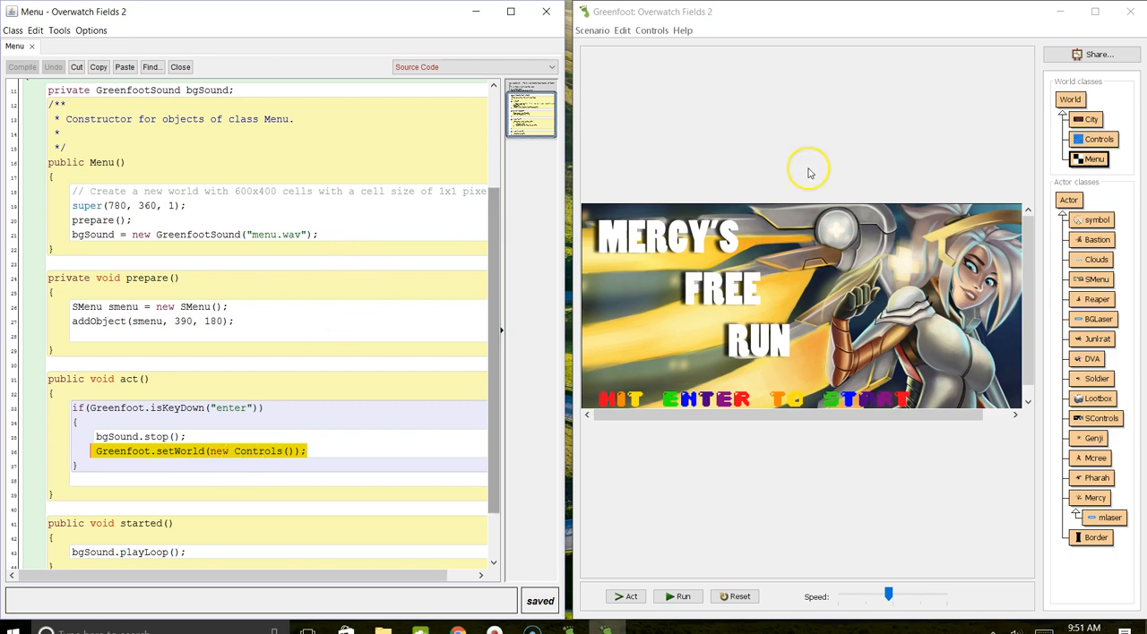
# Select the Controls world class beside the Menu source and title screen
pyautogui.click(1098, 139)
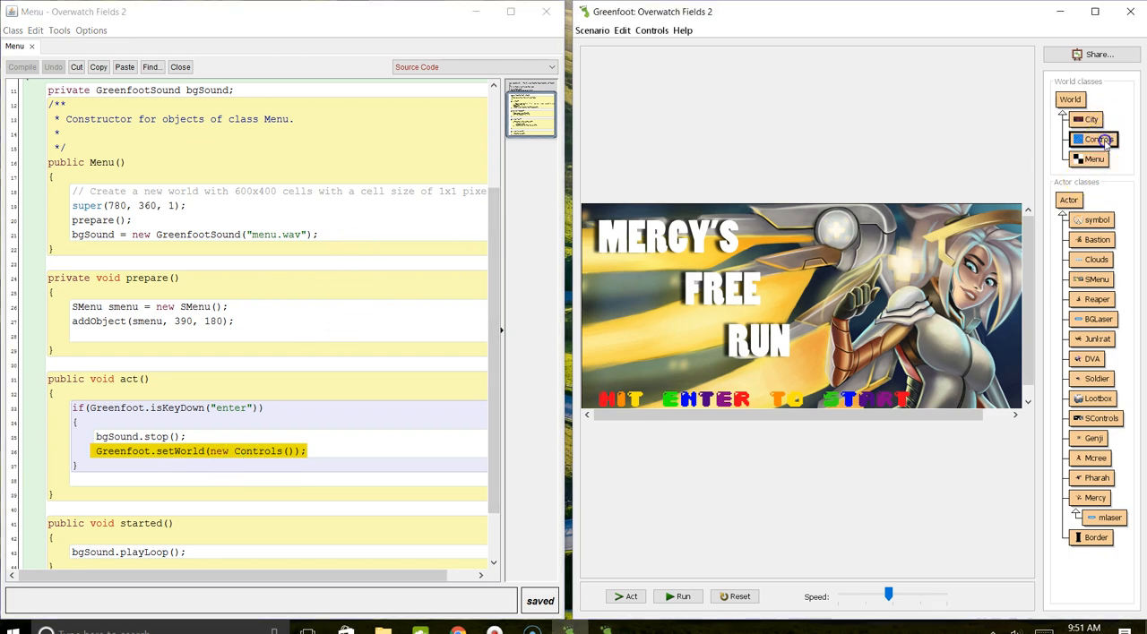
# Instantiate a new Controls world showing the arrow-keys and loot-boxes instructions
pyautogui.rightClick(1094, 139)
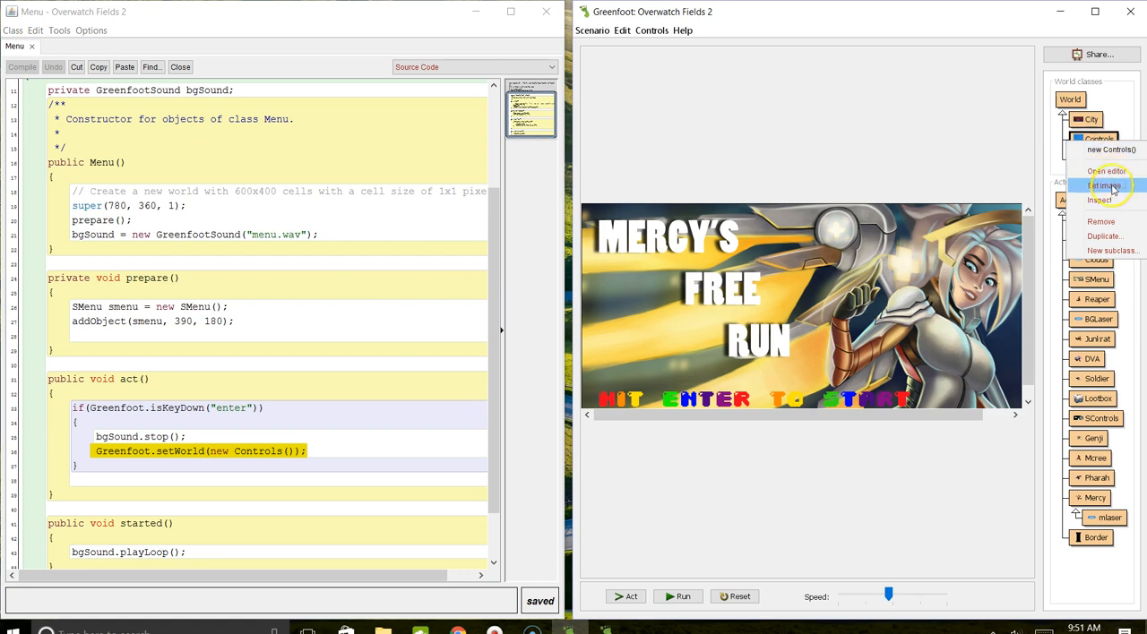
pyautogui.moveTo(1106, 171)
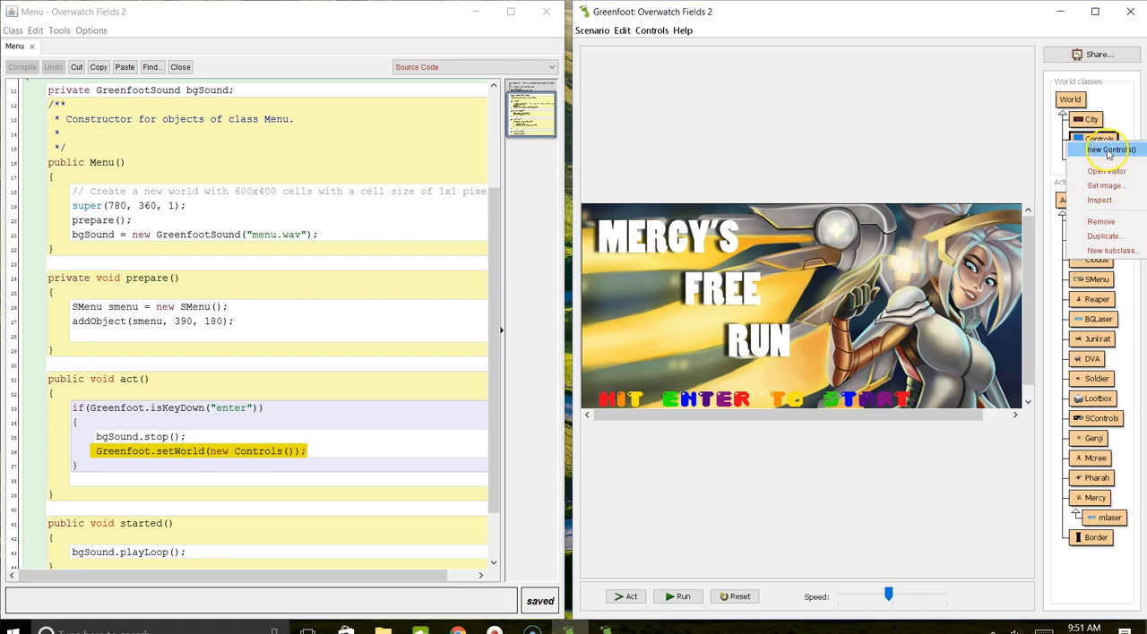
pyautogui.click(1110, 148)
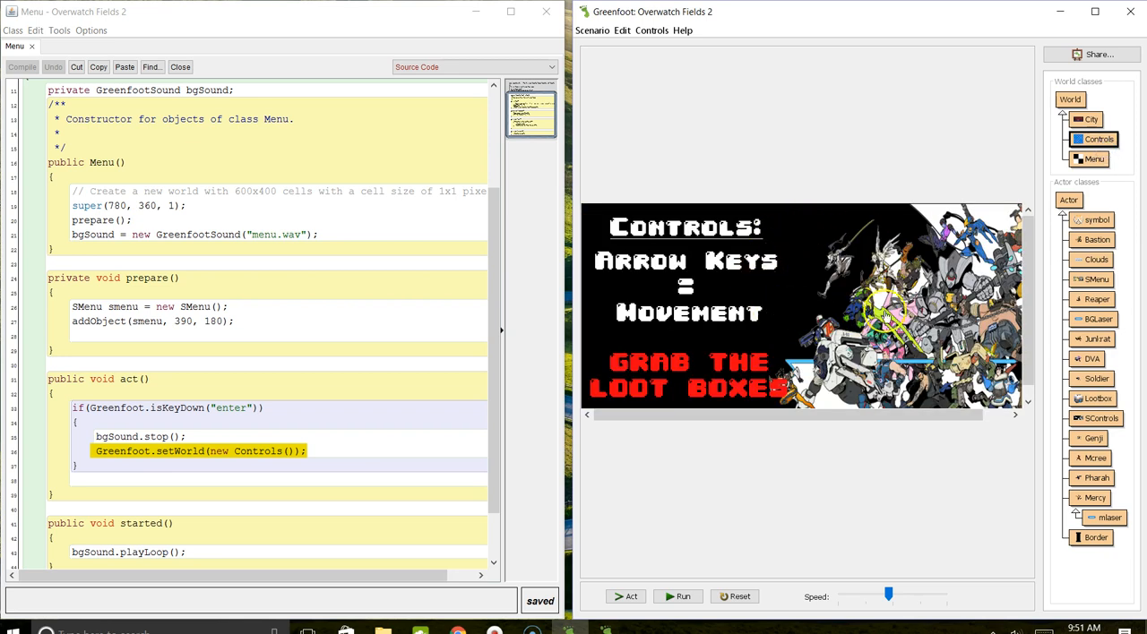
pyautogui.moveTo(281, 405)
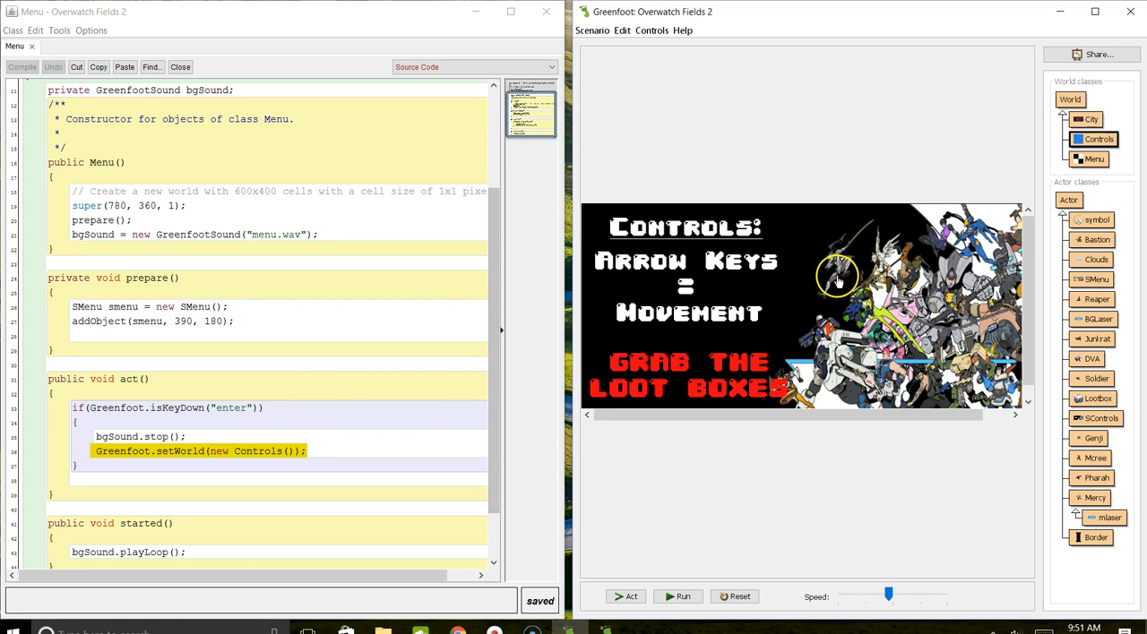
pyautogui.moveTo(757, 243)
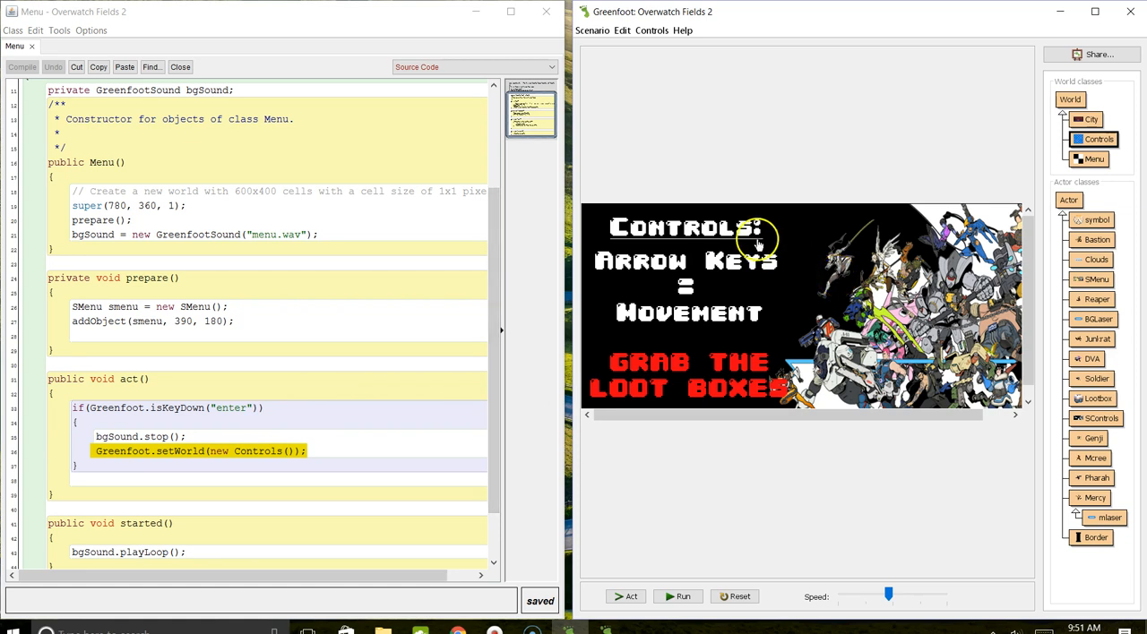
pyautogui.moveTo(766, 282)
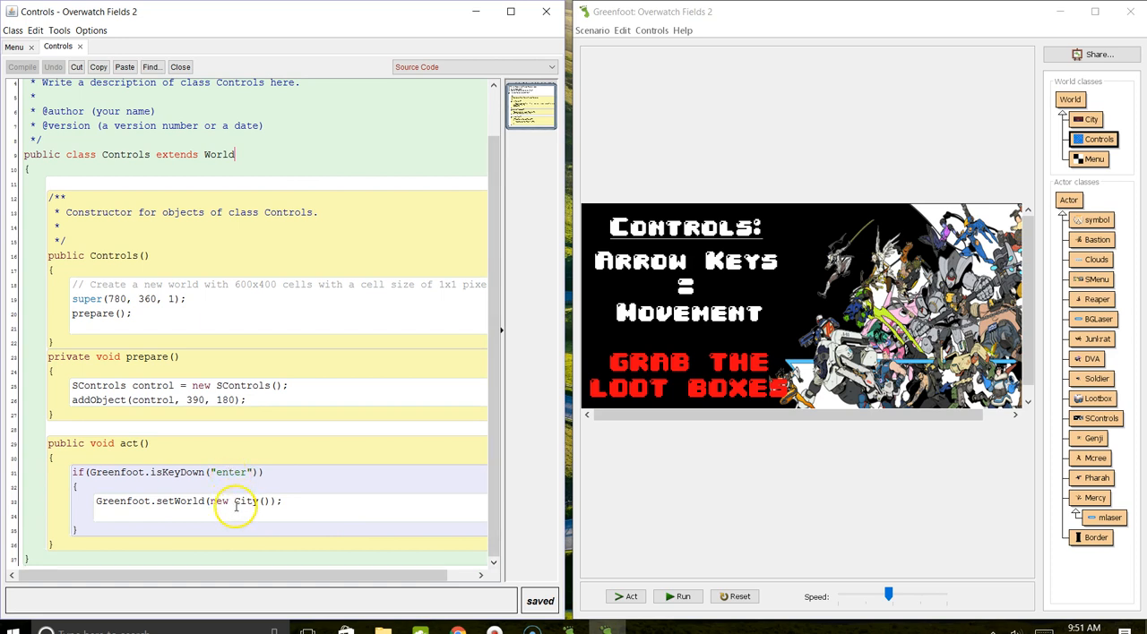
pyautogui.moveTo(572, 355)
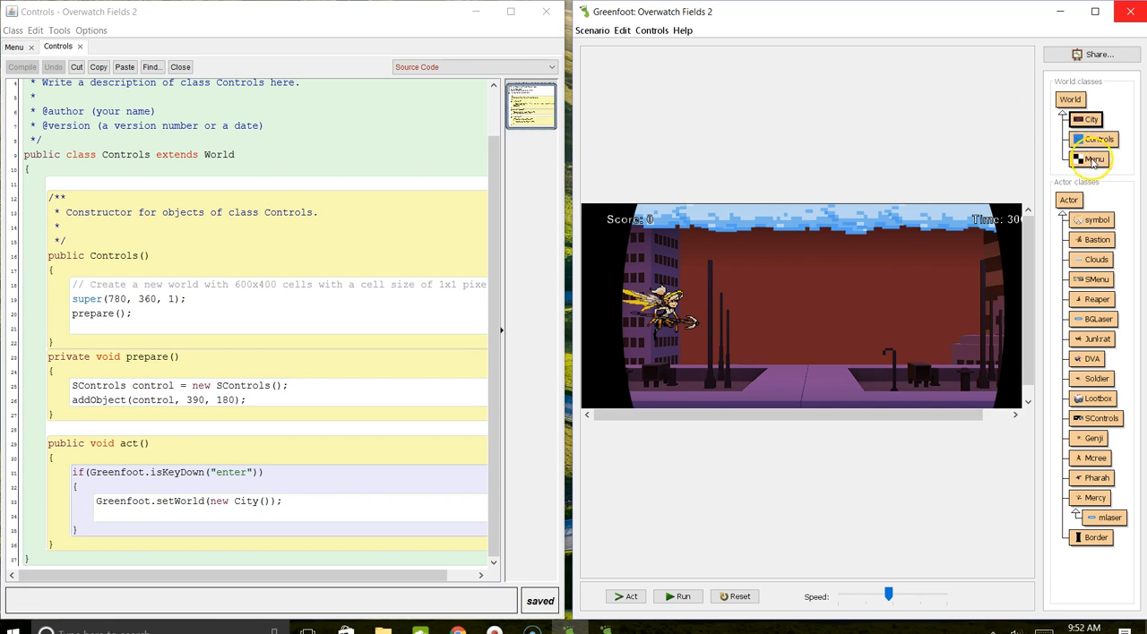
# Select the Menu world class while the City world is shown
pyautogui.click(1095, 139)
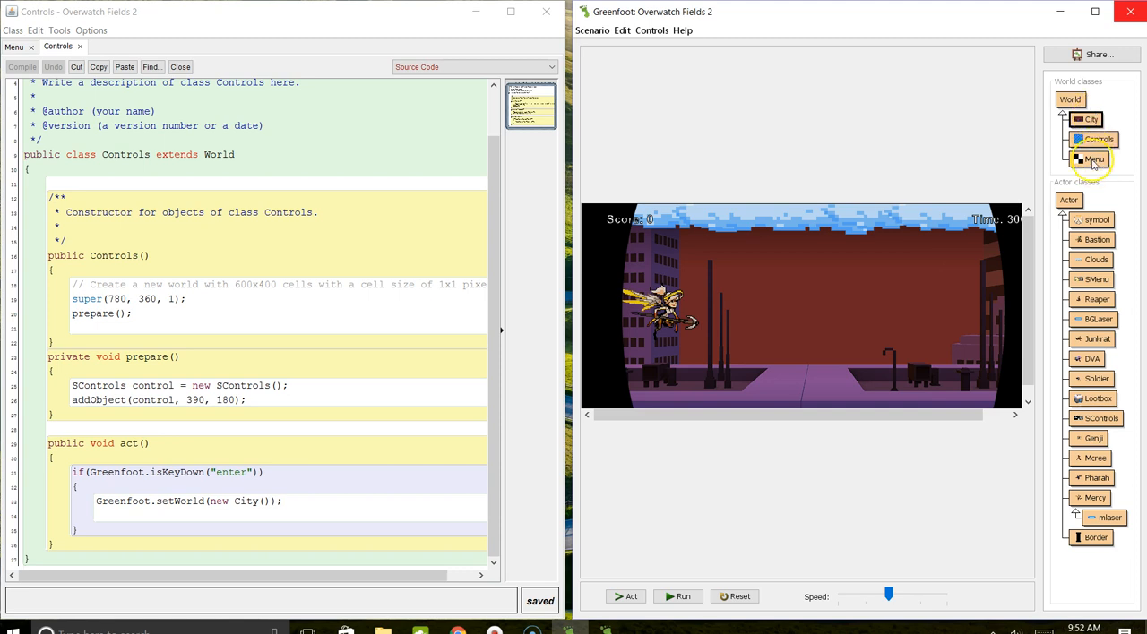
# Return to the Menu world title screen and the Menu source in the editor
pyautogui.rightClick(1094, 159)
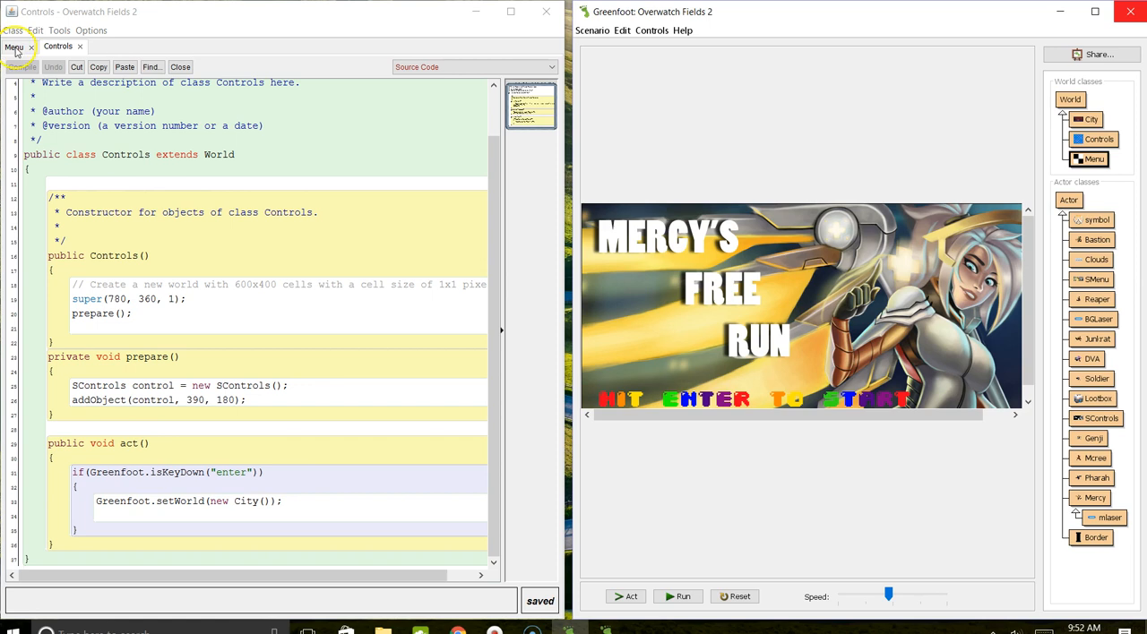
pyautogui.click(14, 46)
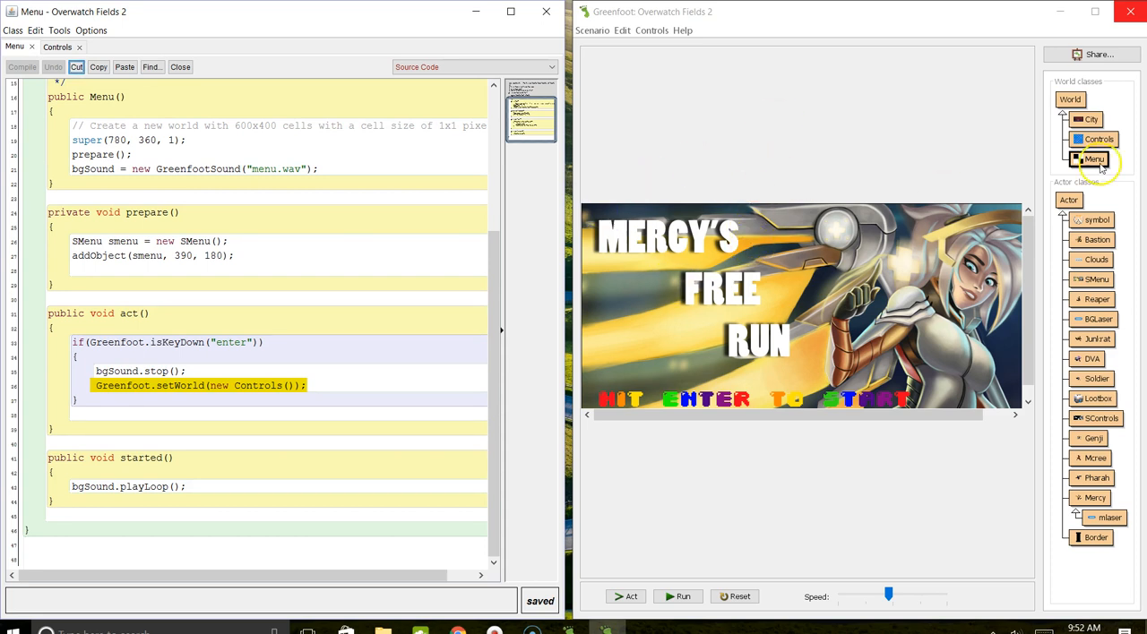
pyautogui.rightClick(1094, 159)
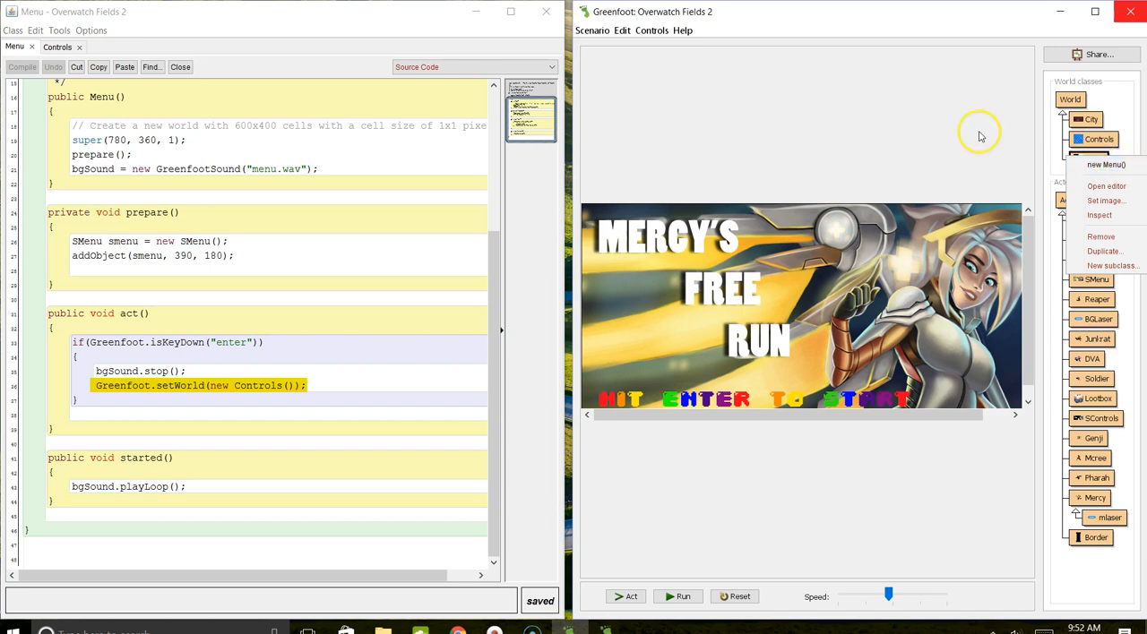
pyautogui.moveTo(941, 164)
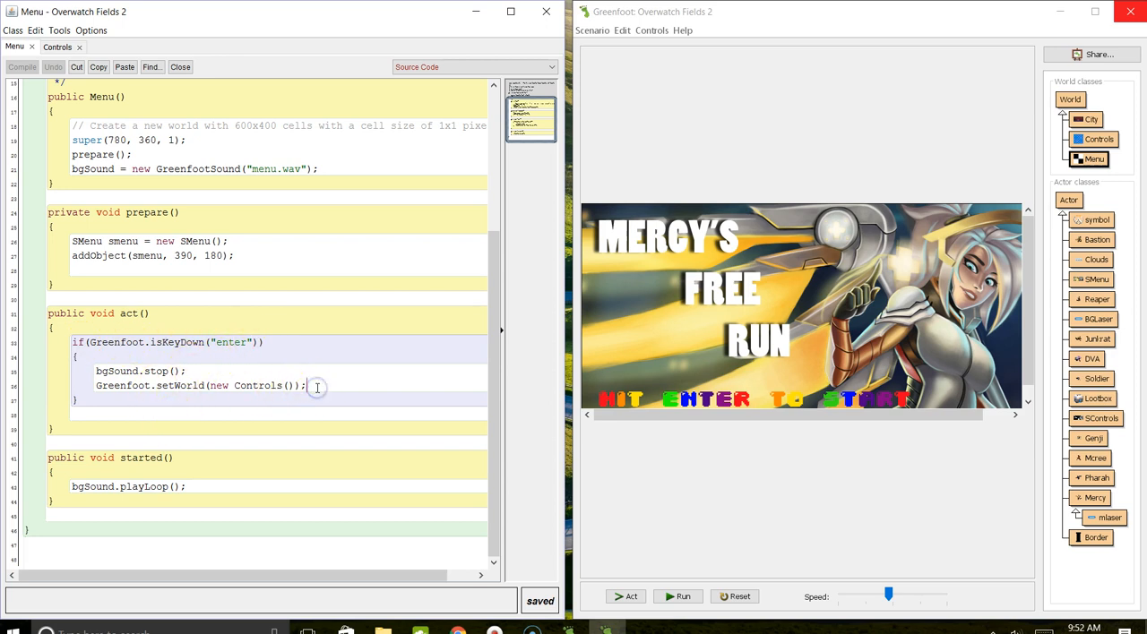
# Add the comment '// sets the new world' after Menu's setWorld(new Controls()) line
pyautogui.write('// sets the new cl')
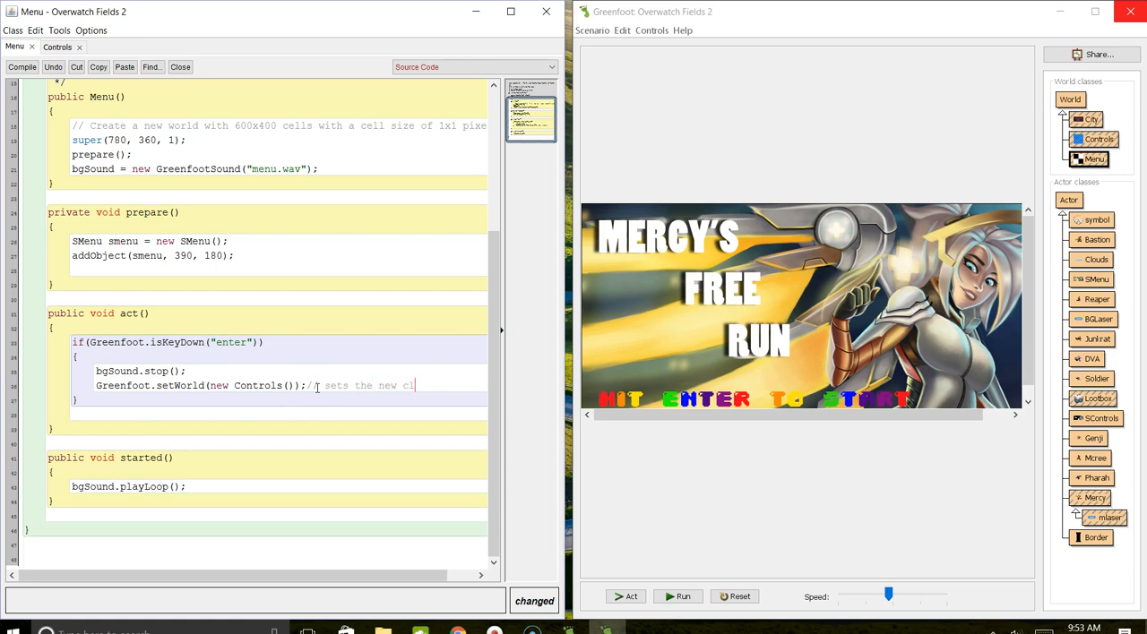
pyautogui.press('BackSpace')
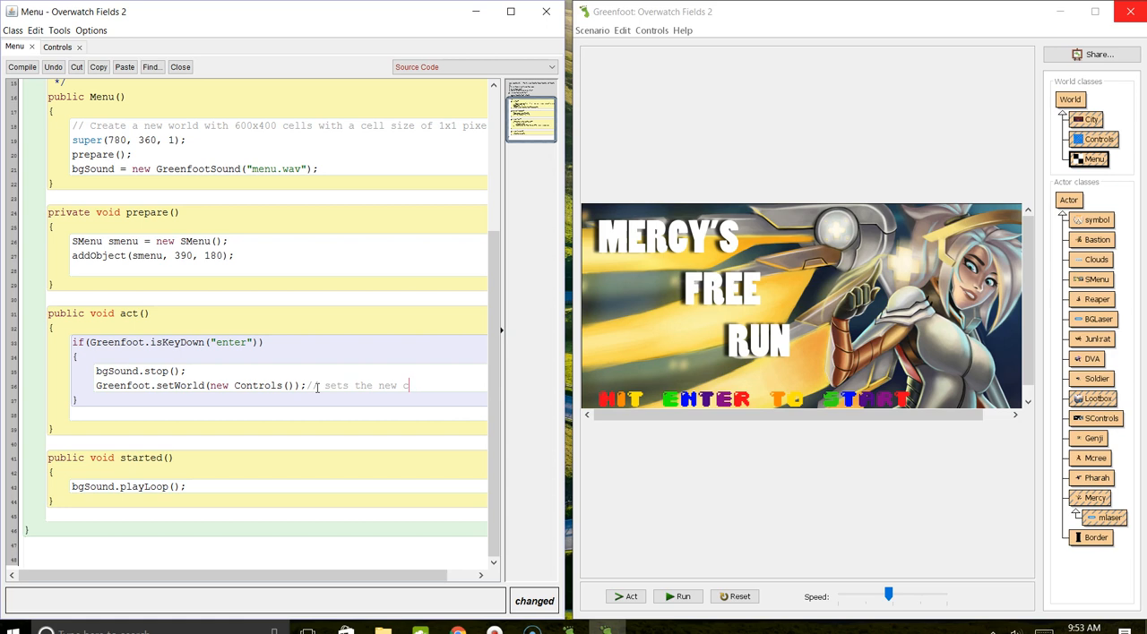
pyautogui.write('world')
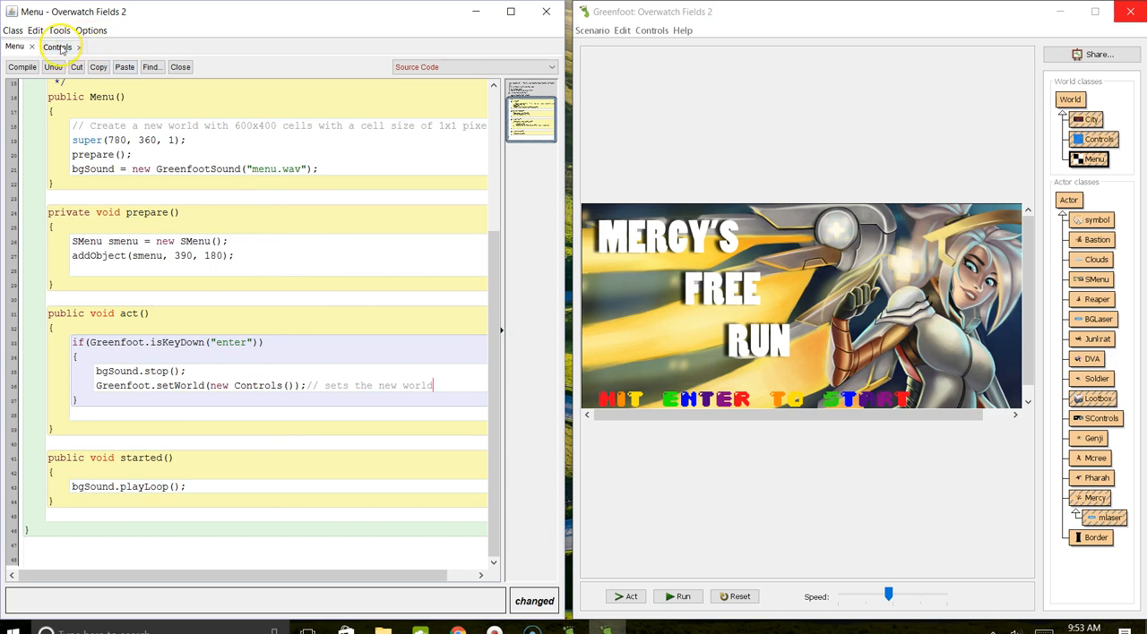
# Compile the Controls source with no errors and select its header comment block
pyautogui.click(58, 46)
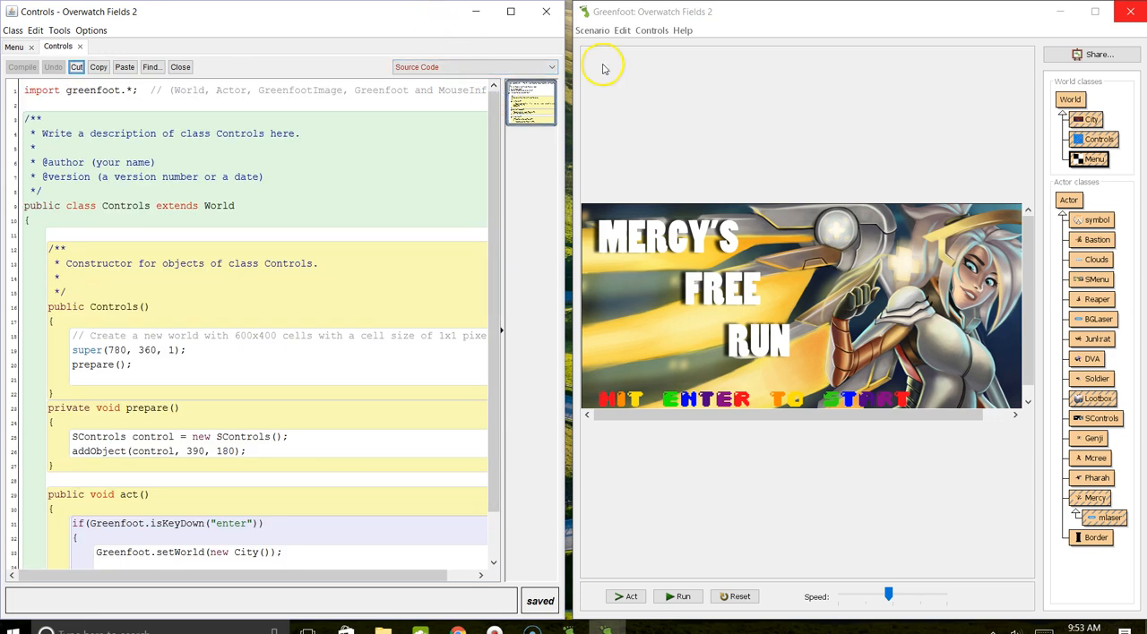
pyautogui.moveTo(848, 109)
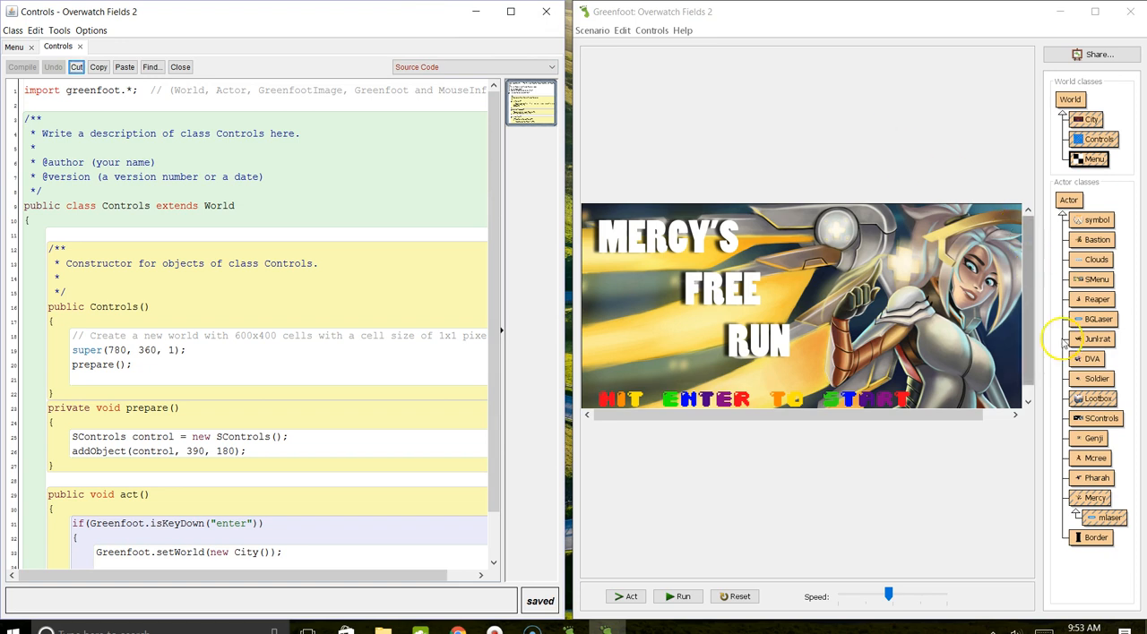
pyautogui.moveTo(1104, 565)
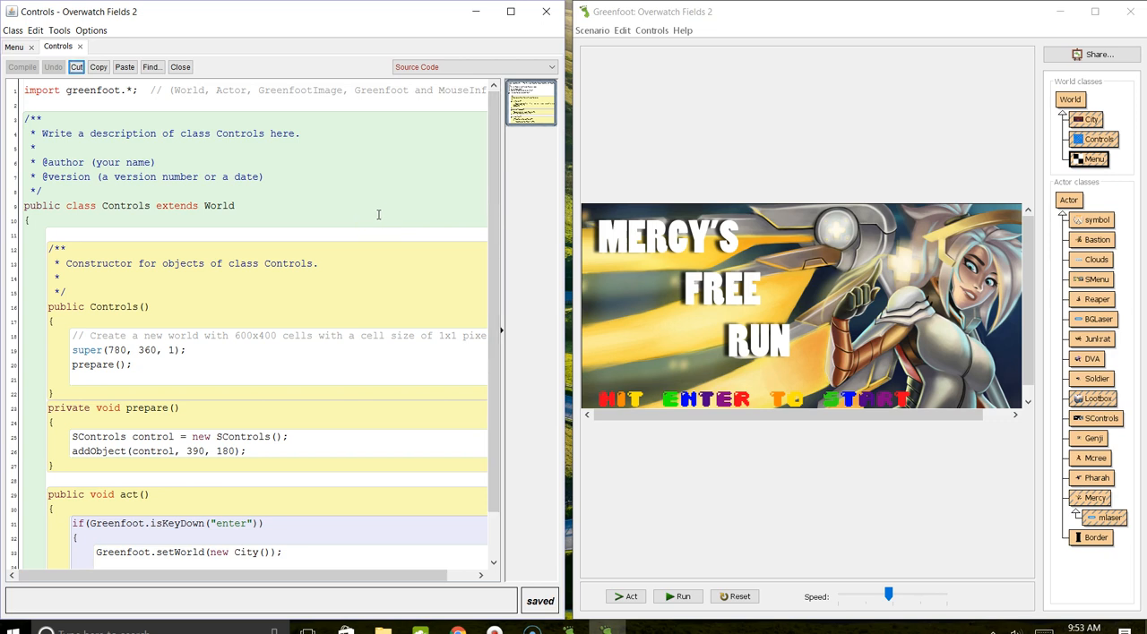
pyautogui.moveTo(753, 508)
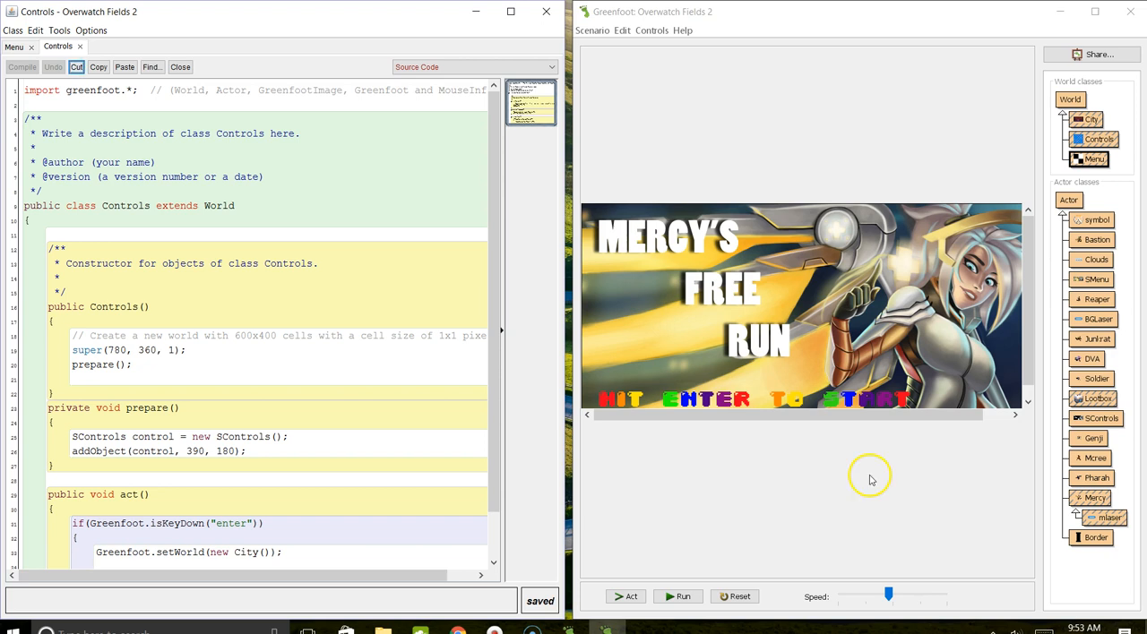
pyautogui.moveTo(1084, 487)
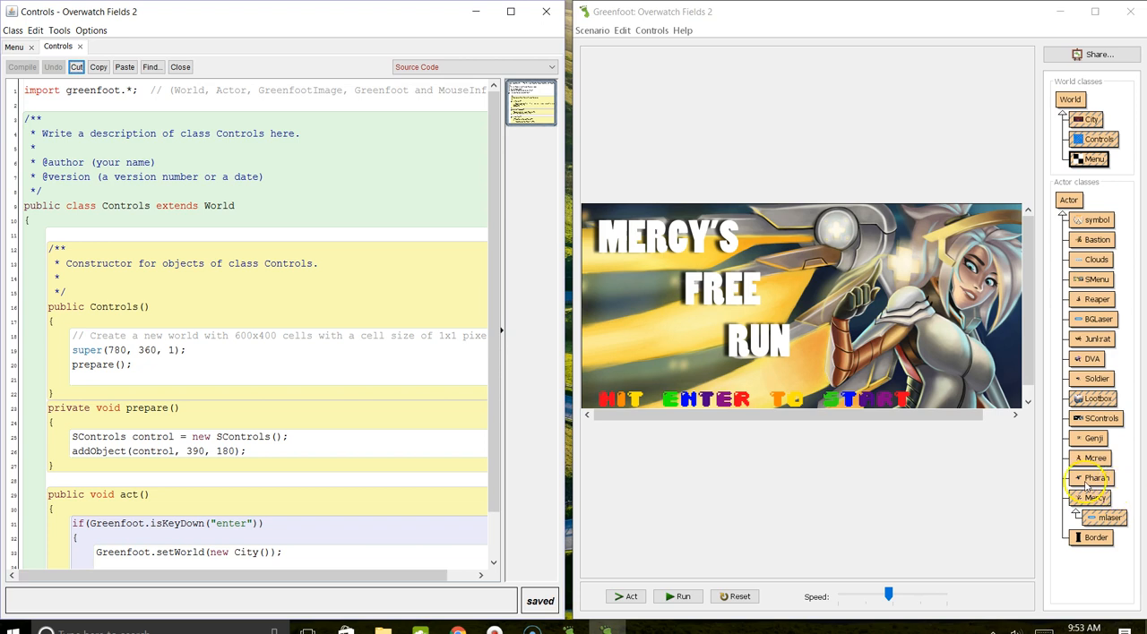
pyautogui.moveTo(837, 521)
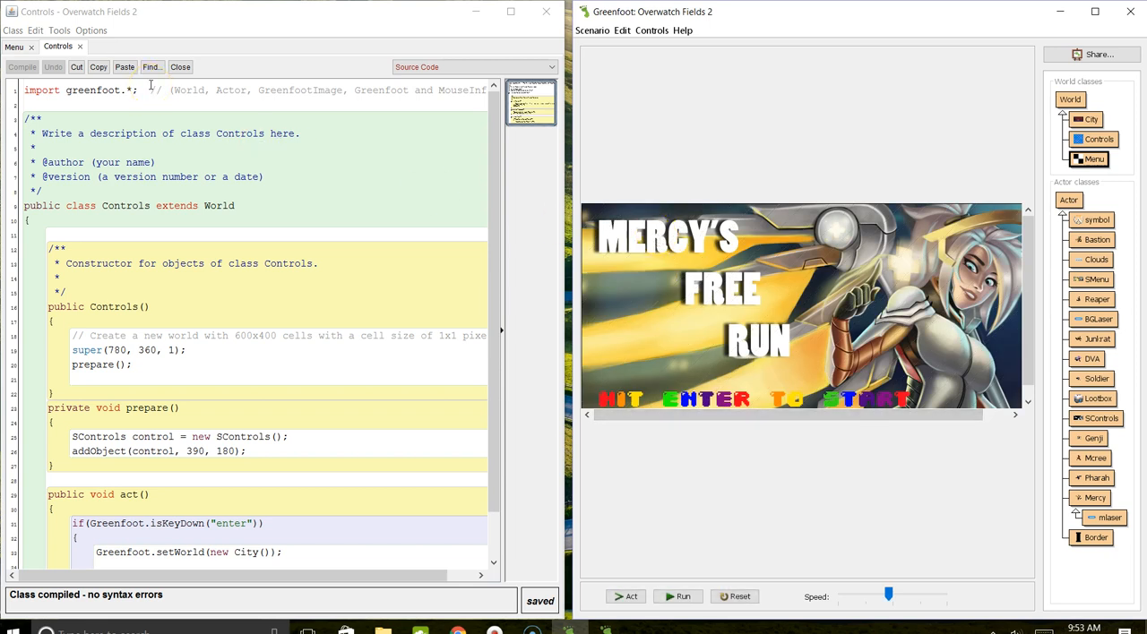
pyautogui.moveTo(155, 89); pyautogui.dragTo(61, 194)
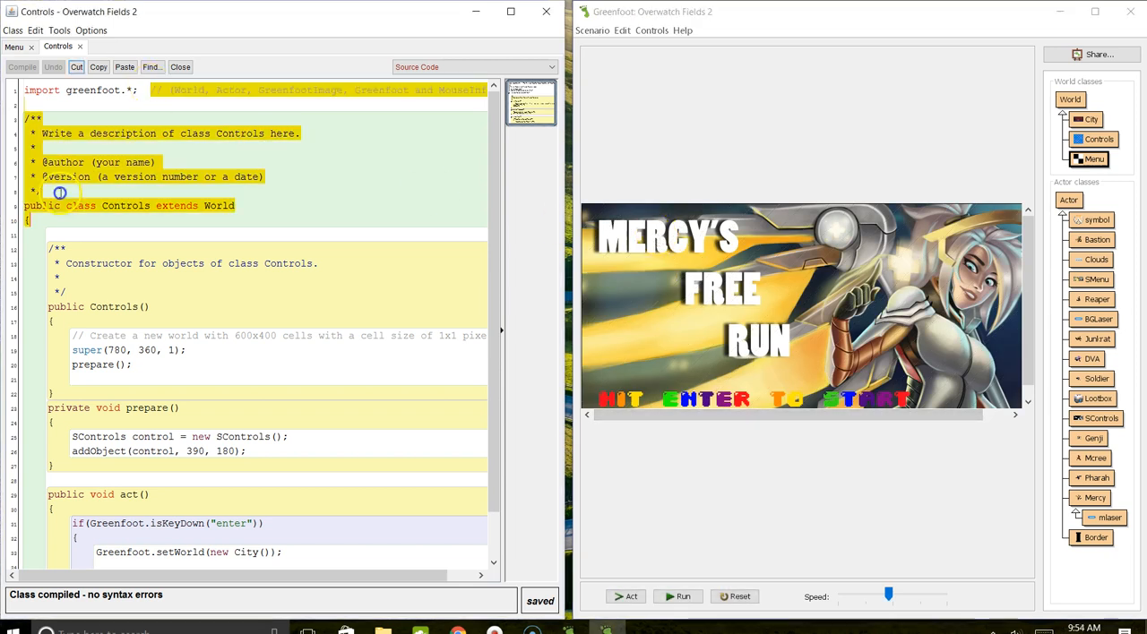